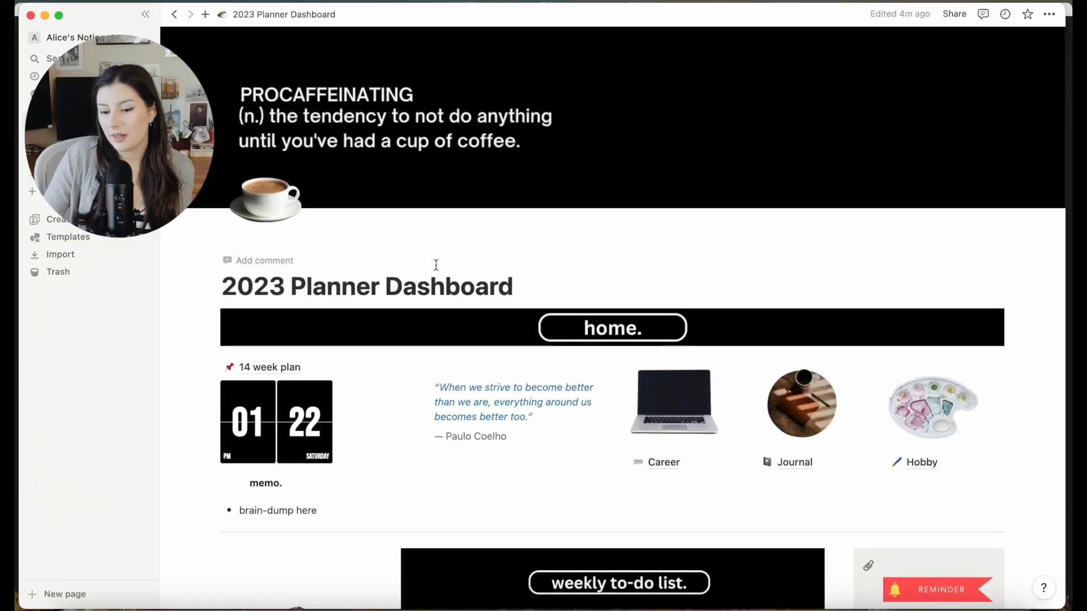
Scroll down through the dashboard sections to reach the 14 week plan link
{"action": "scroll", "scroll_direction": "down", "scroll_amount": 3}
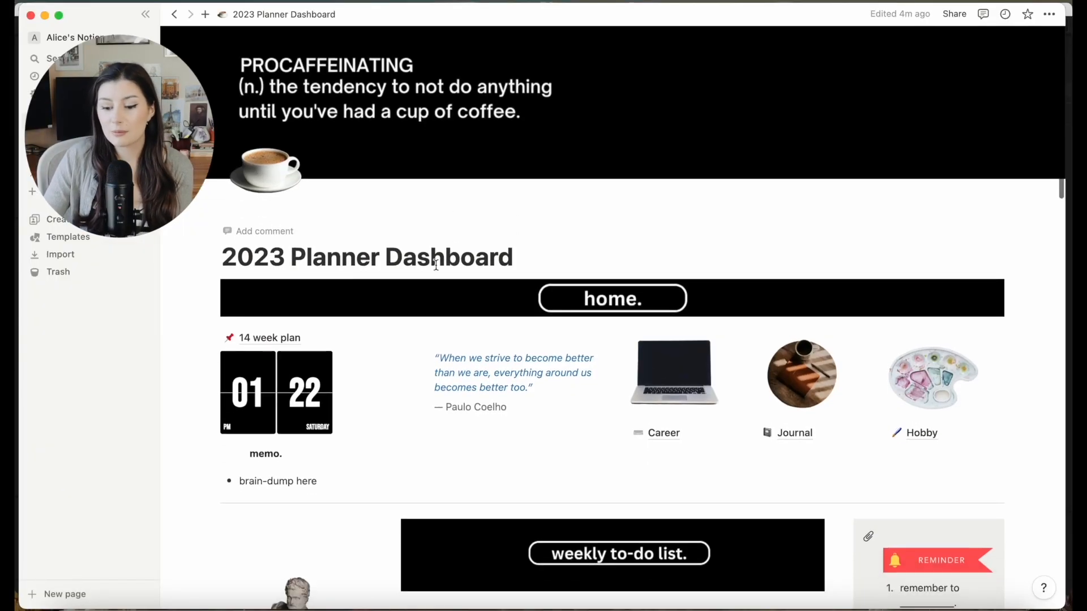
{"action": "scroll", "scroll_direction": "down", "scroll_amount": 3}
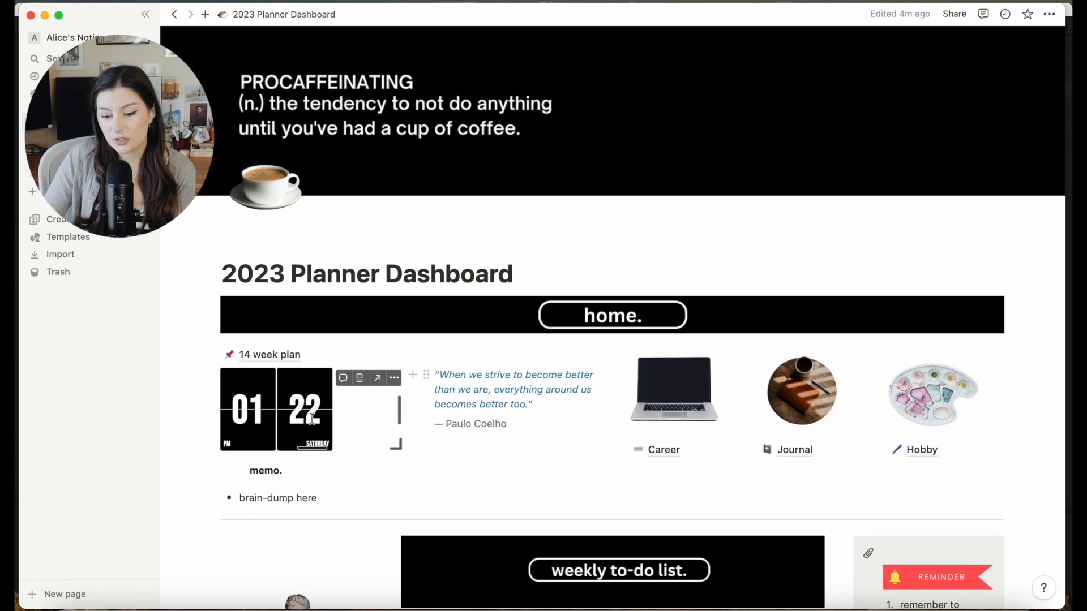
{"action": "scroll", "scroll_direction": "down", "scroll_amount": 3}
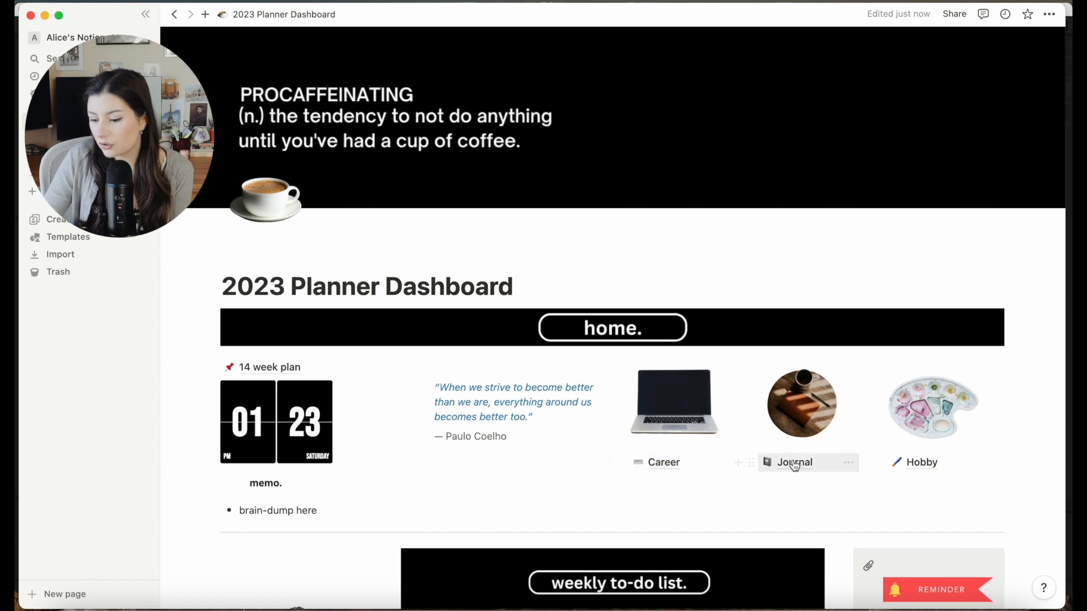
{"action": "scroll", "scroll_direction": "down", "scroll_amount": 3}
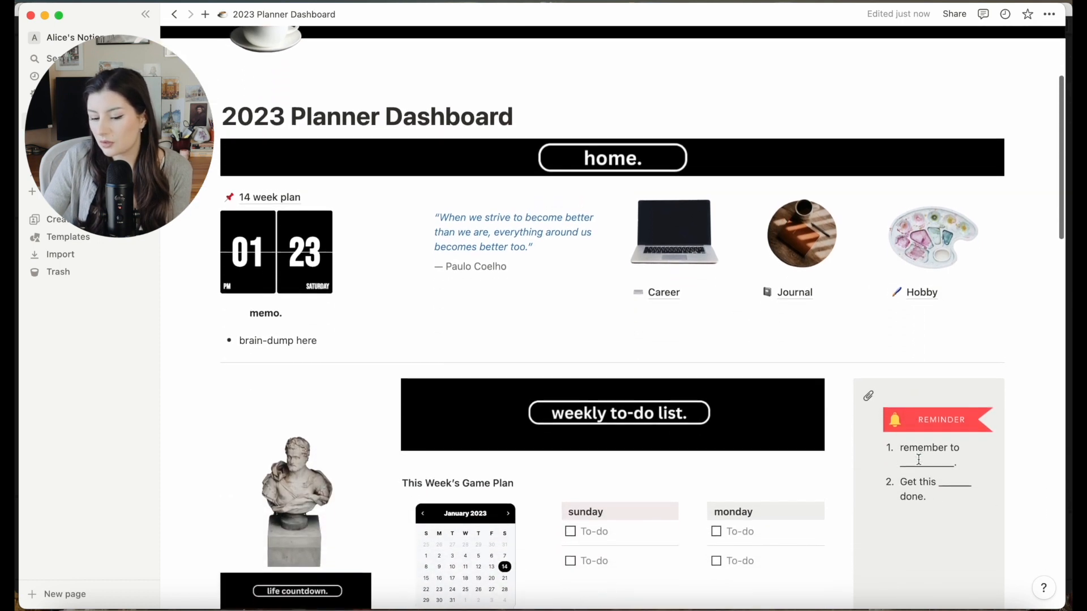
{"action": "scroll", "scroll_direction": "down", "scroll_amount": 3}
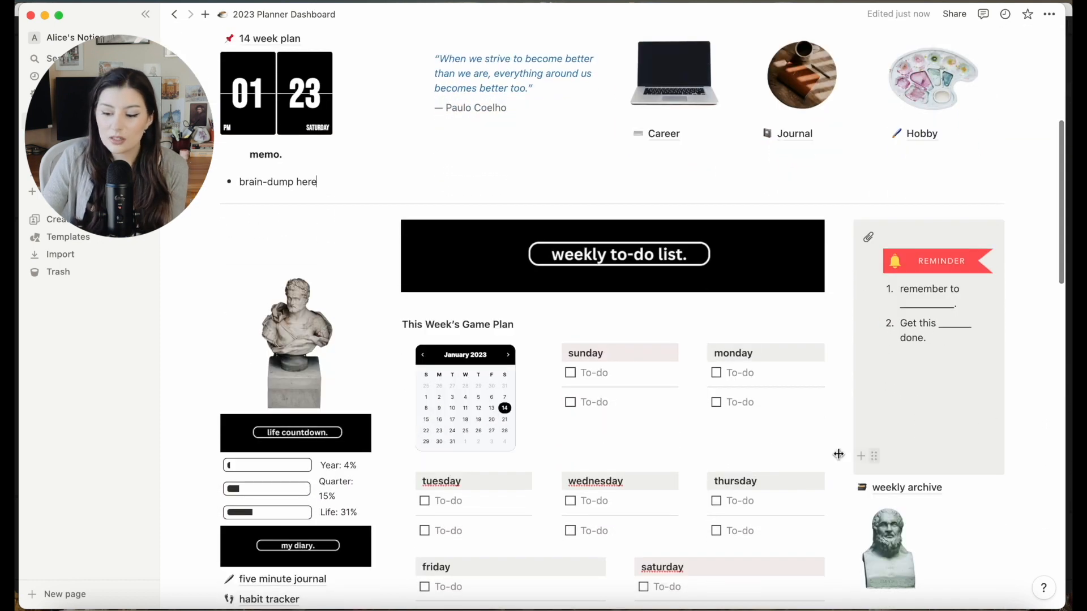
{"action": "scroll", "scroll_direction": "down", "scroll_amount": 3}
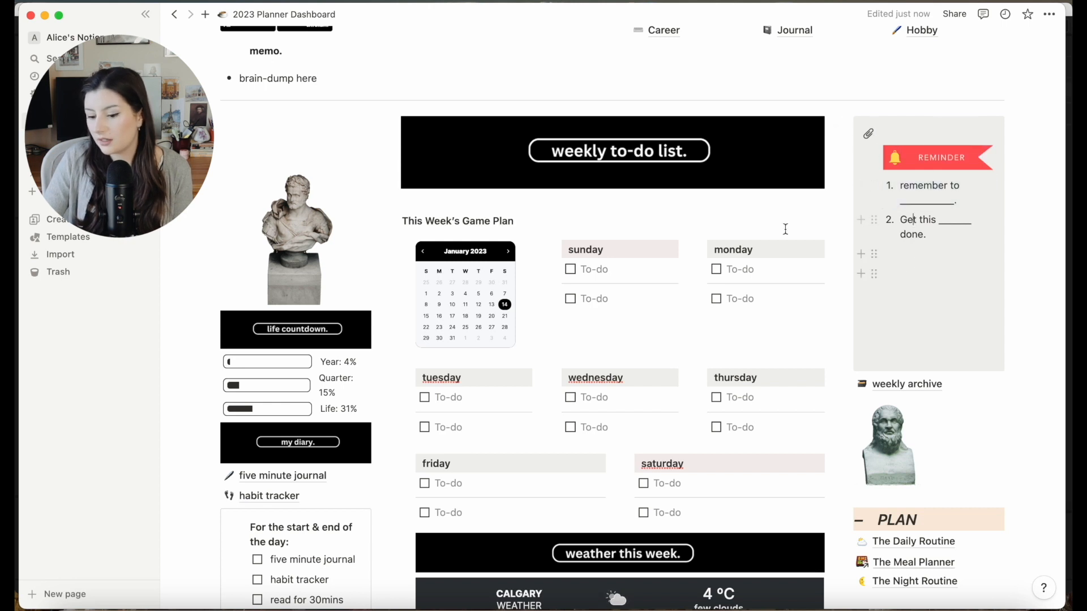
{"action": "mouse_move", "coordinate": [614, 289]}
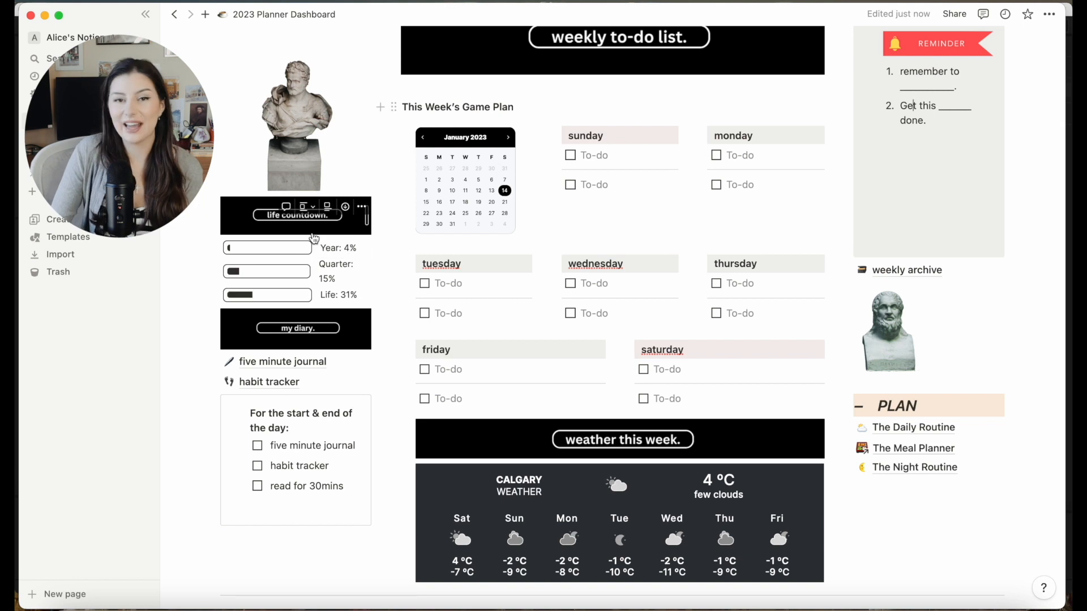
{"action": "scroll", "scroll_direction": "down", "scroll_amount": 3}
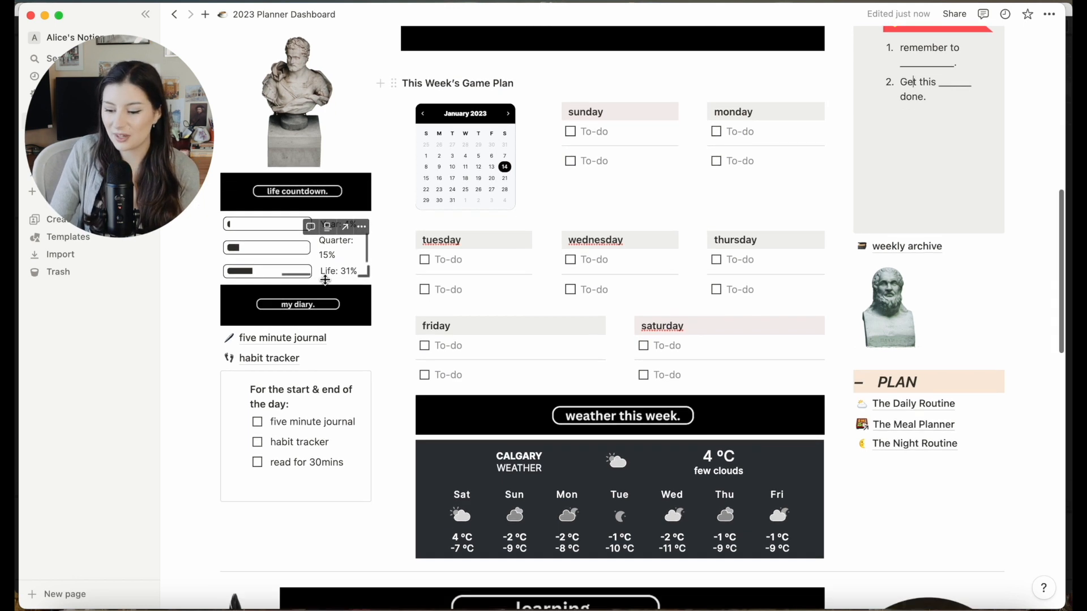
{"action": "scroll", "scroll_direction": "down", "scroll_amount": 3}
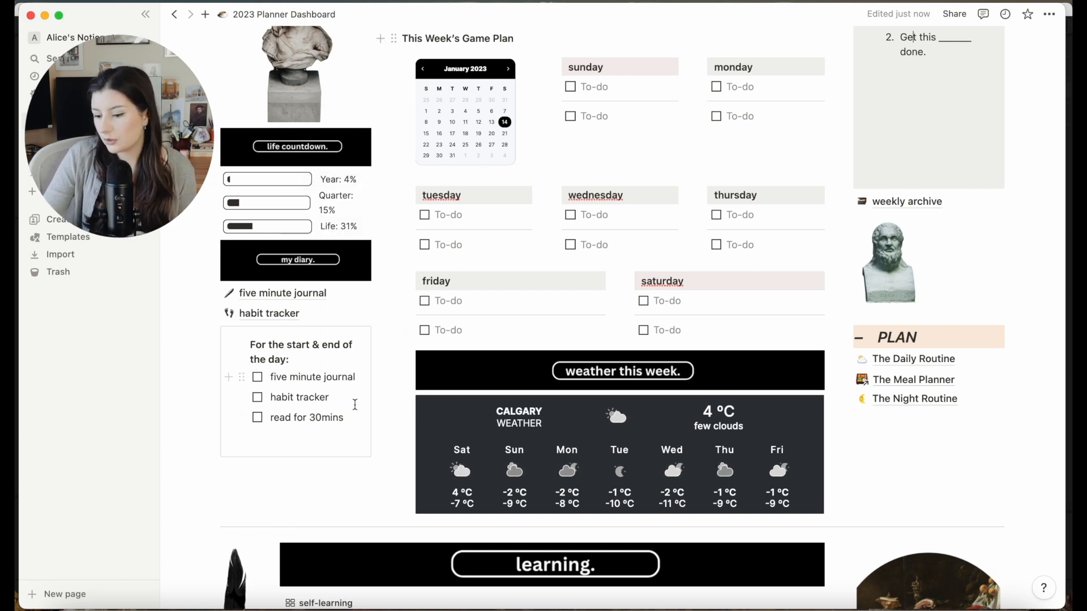
{"action": "scroll", "scroll_direction": "down", "scroll_amount": 3}
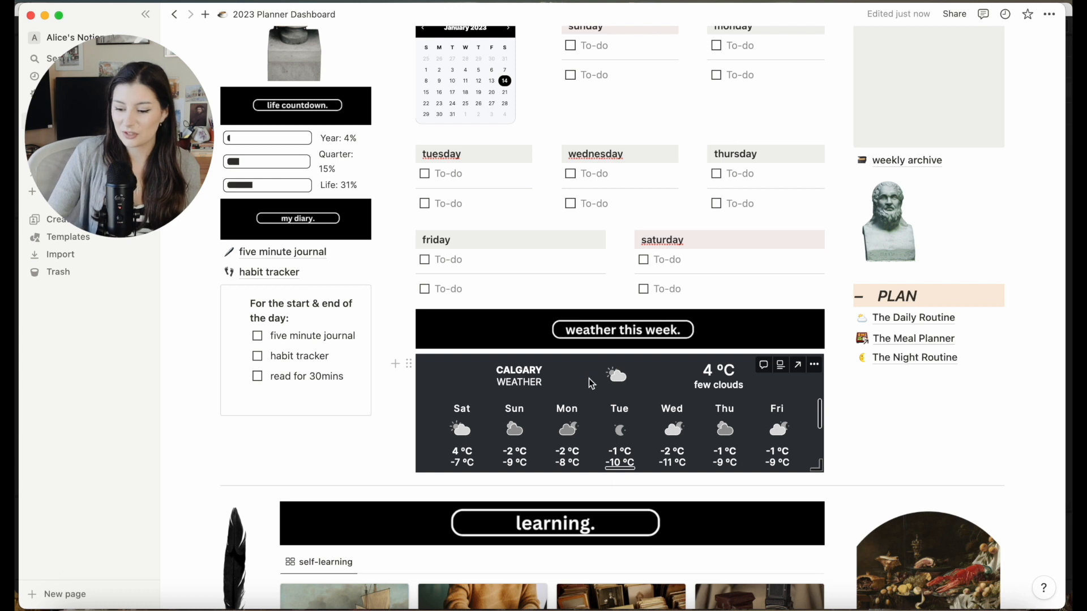
{"action": "mouse_move", "coordinate": [611, 393]}
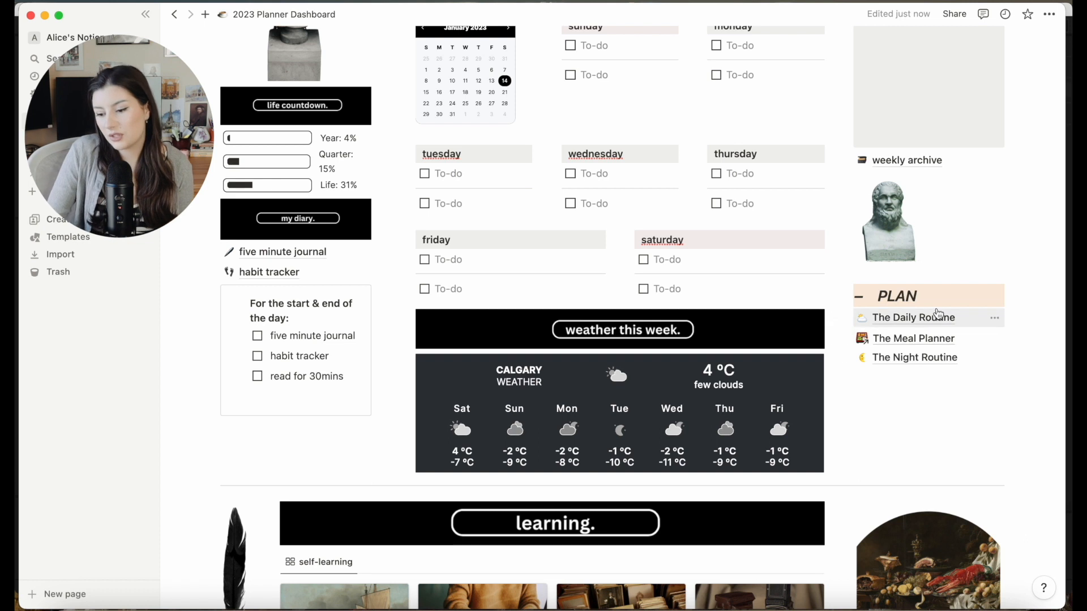
{"action": "mouse_move", "coordinate": [914, 339]}
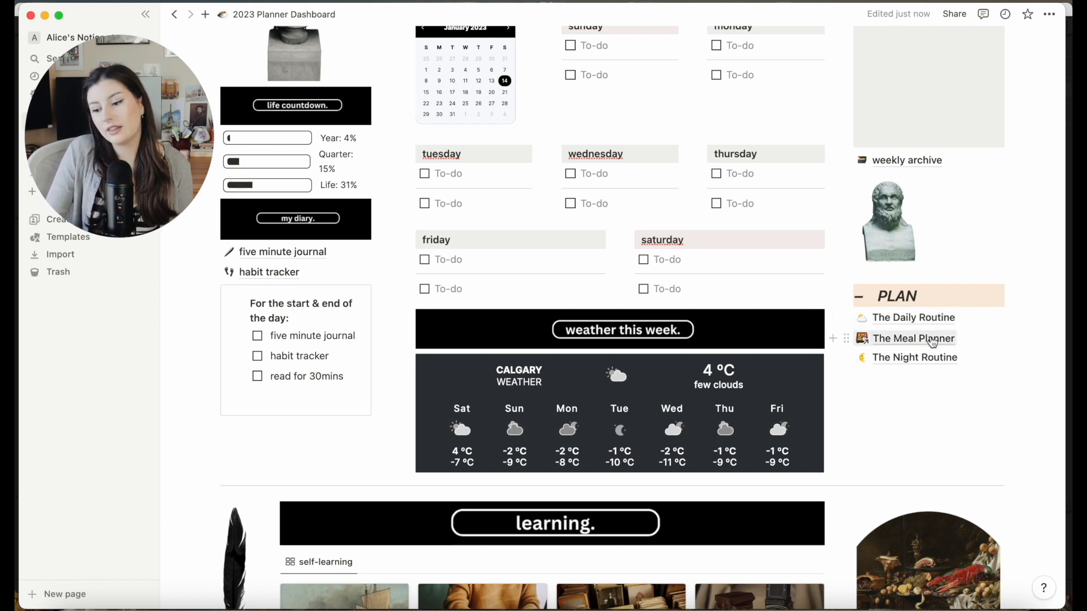
{"action": "scroll", "scroll_direction": "down", "scroll_amount": 3}
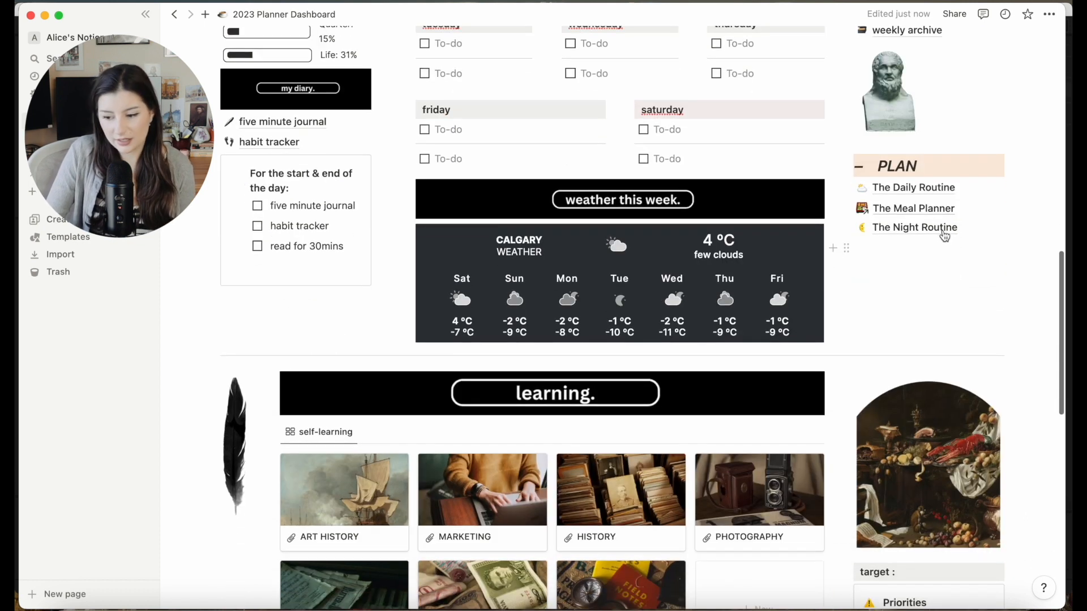
{"action": "scroll", "scroll_direction": "down", "scroll_amount": 3}
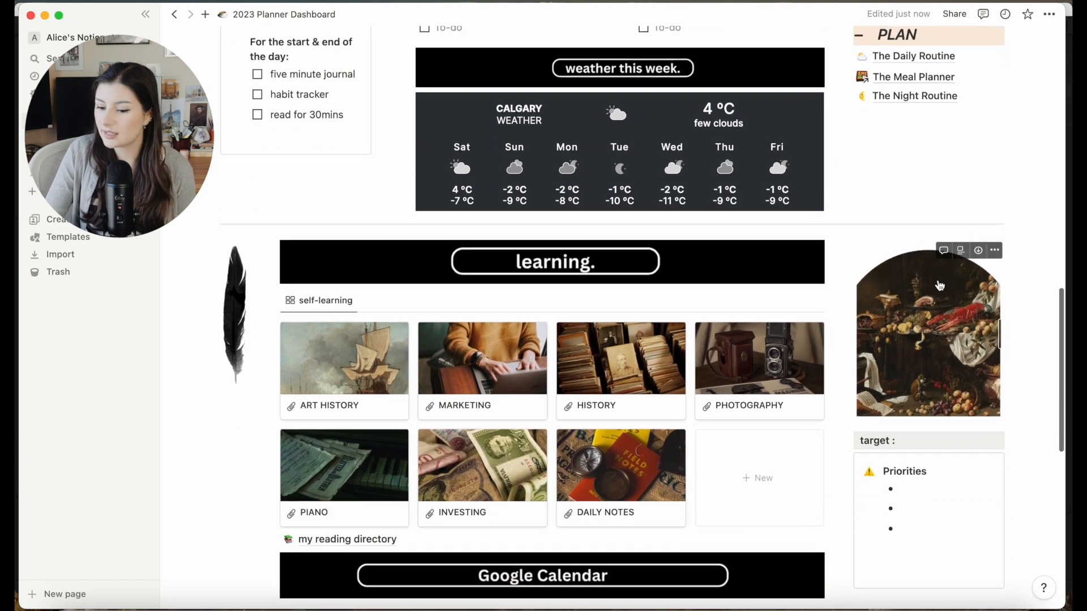
{"action": "scroll", "scroll_direction": "down", "scroll_amount": 3}
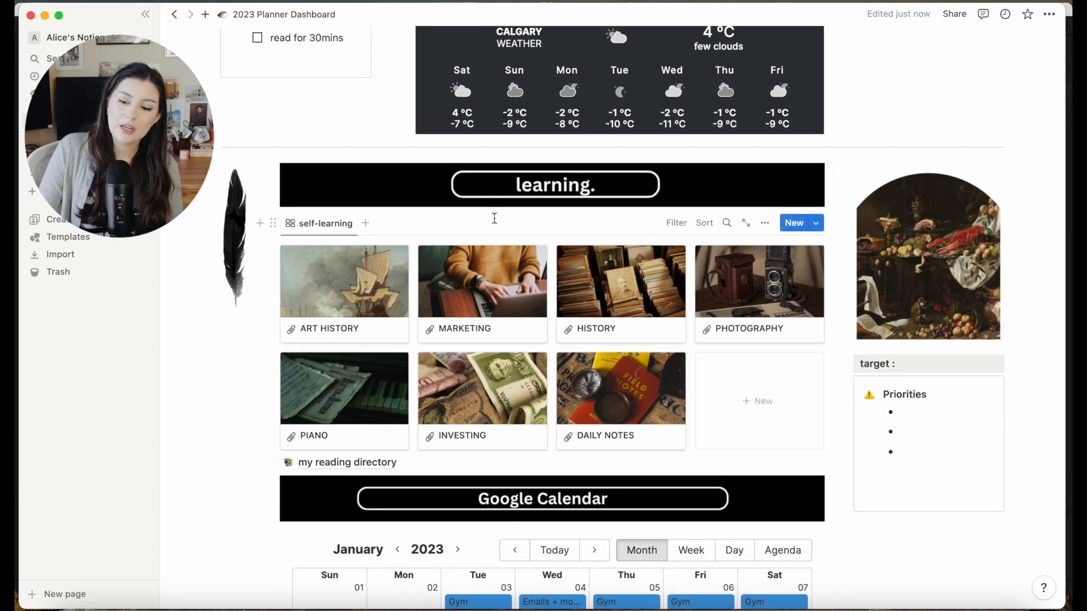
{"action": "scroll", "scroll_direction": "down", "scroll_amount": 3}
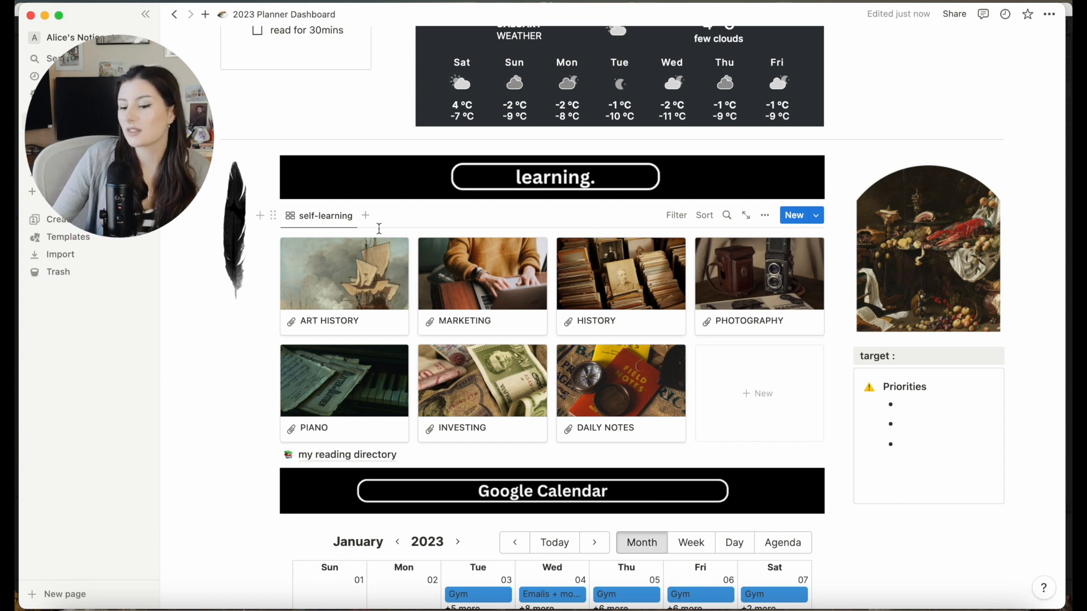
{"action": "mouse_move", "coordinate": [550, 258]}
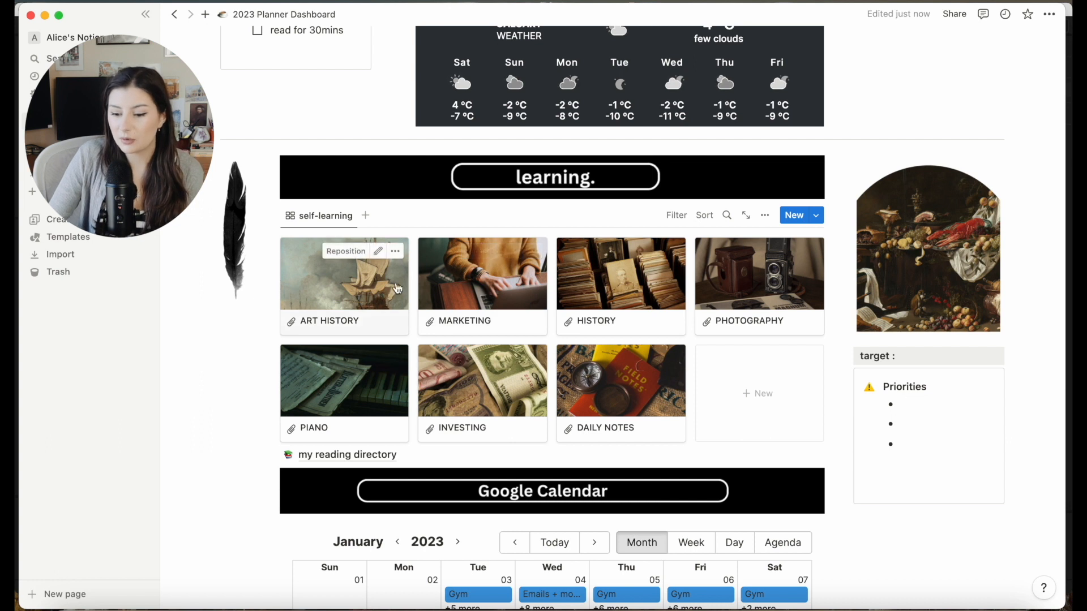
{"action": "mouse_move", "coordinate": [579, 453]}
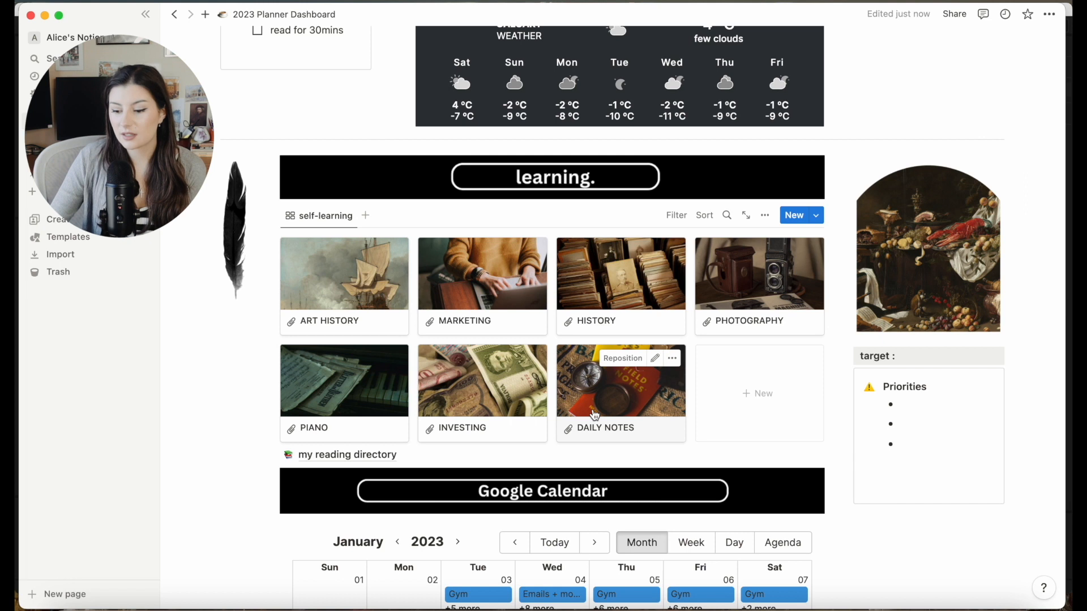
{"action": "scroll", "scroll_direction": "down", "scroll_amount": 3}
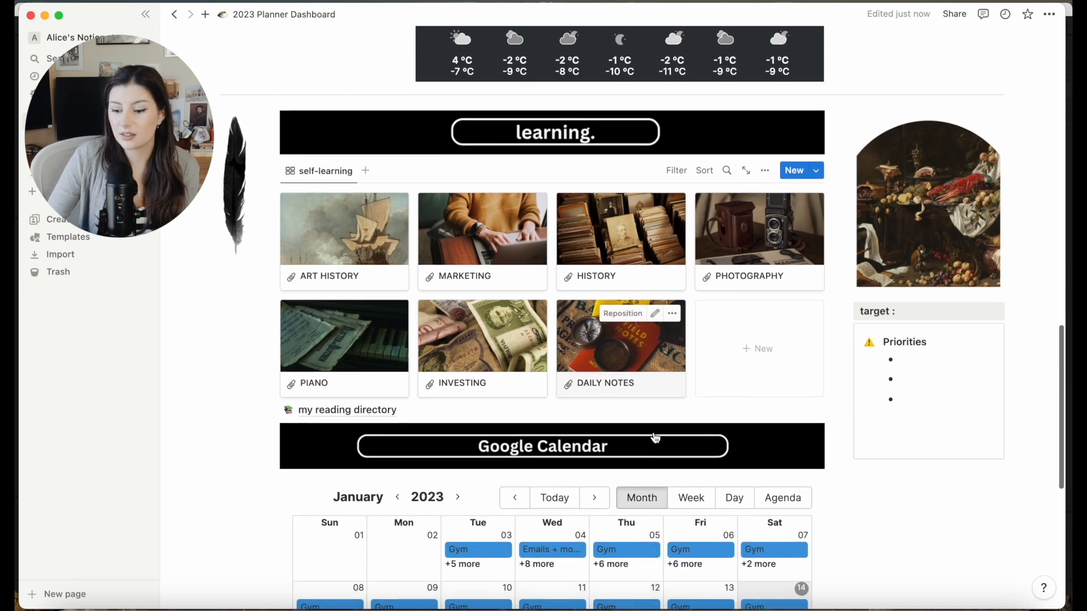
{"action": "scroll", "scroll_direction": "down", "scroll_amount": 3}
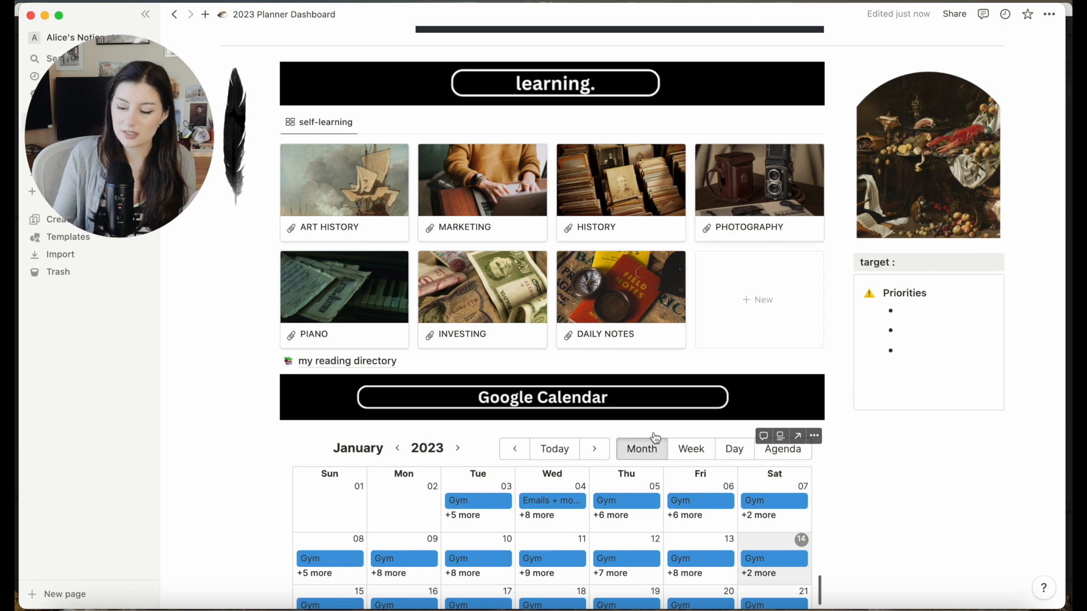
{"action": "scroll", "scroll_direction": "down", "scroll_amount": 3}
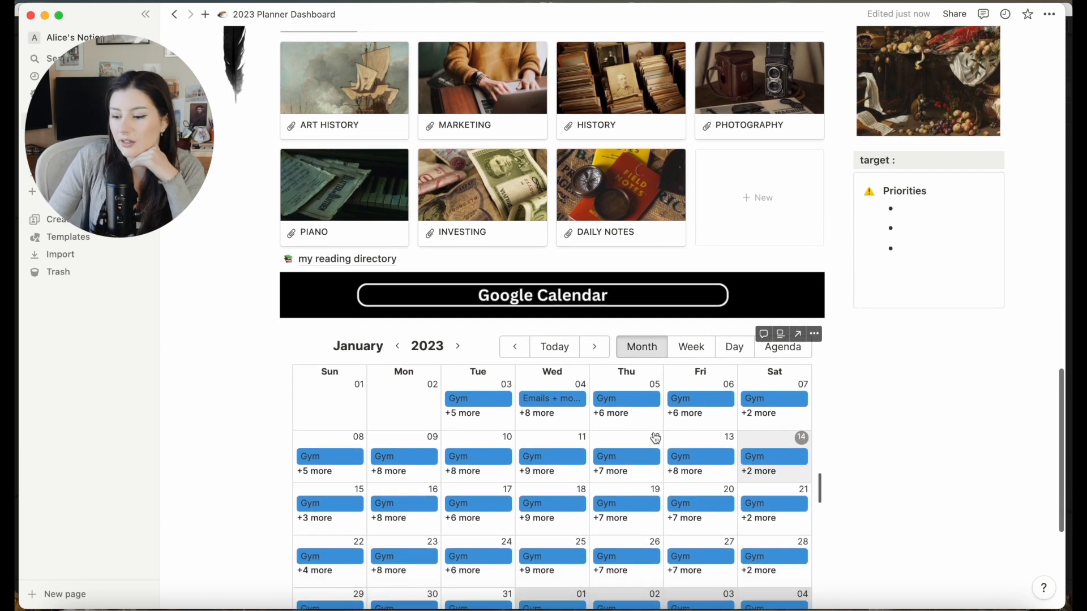
{"action": "scroll", "scroll_direction": "down", "scroll_amount": 3}
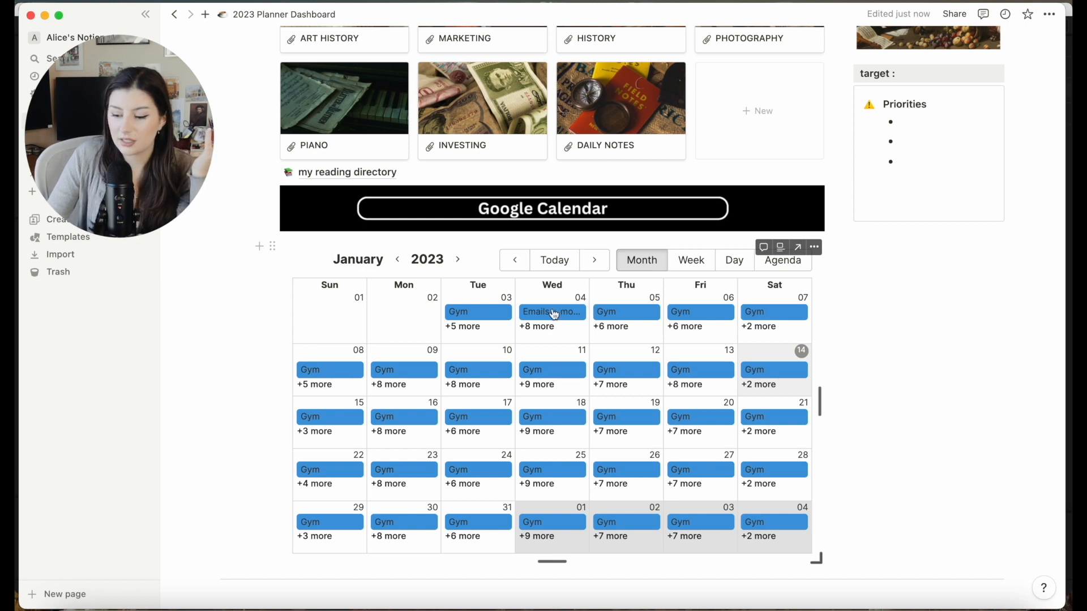
{"action": "scroll", "scroll_direction": "down", "scroll_amount": 3}
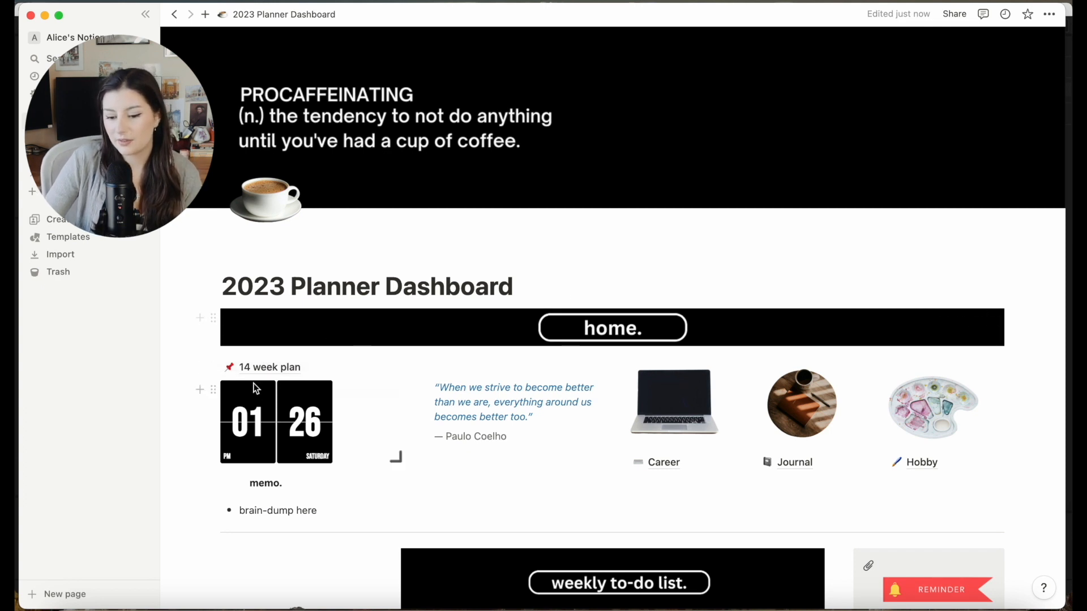
{"action": "scroll", "scroll_direction": "down", "scroll_amount": 3}
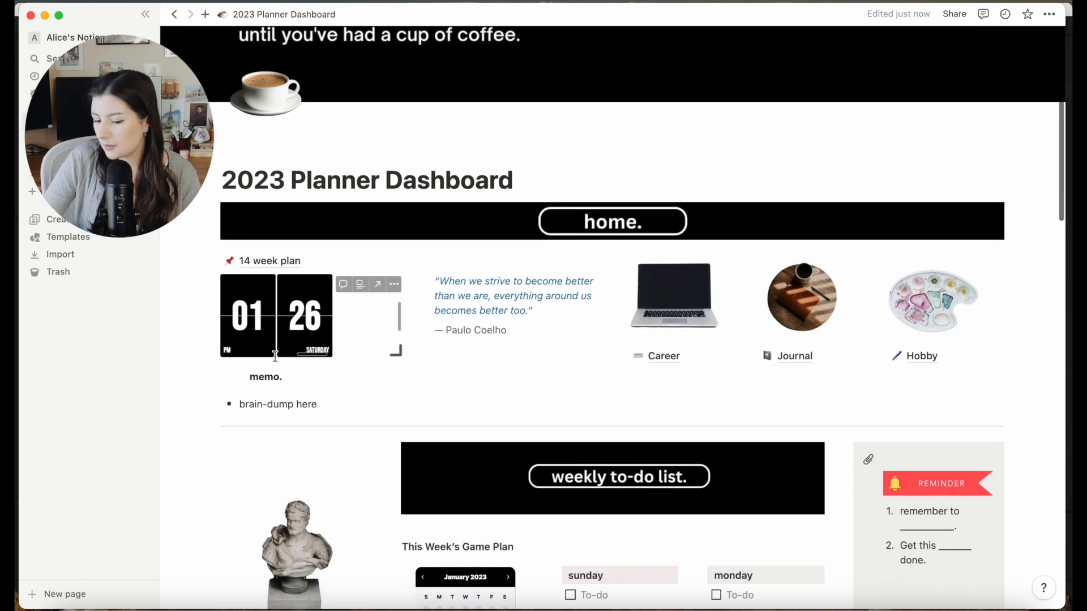
{"action": "scroll", "scroll_direction": "down", "scroll_amount": 3}
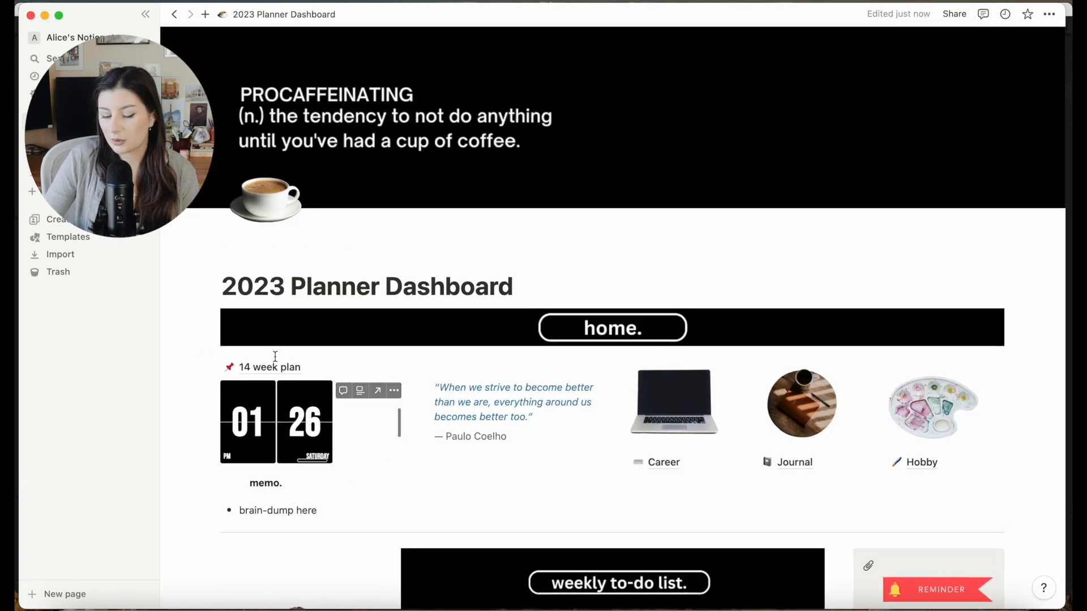
{"action": "scroll", "scroll_direction": "down", "scroll_amount": 3}
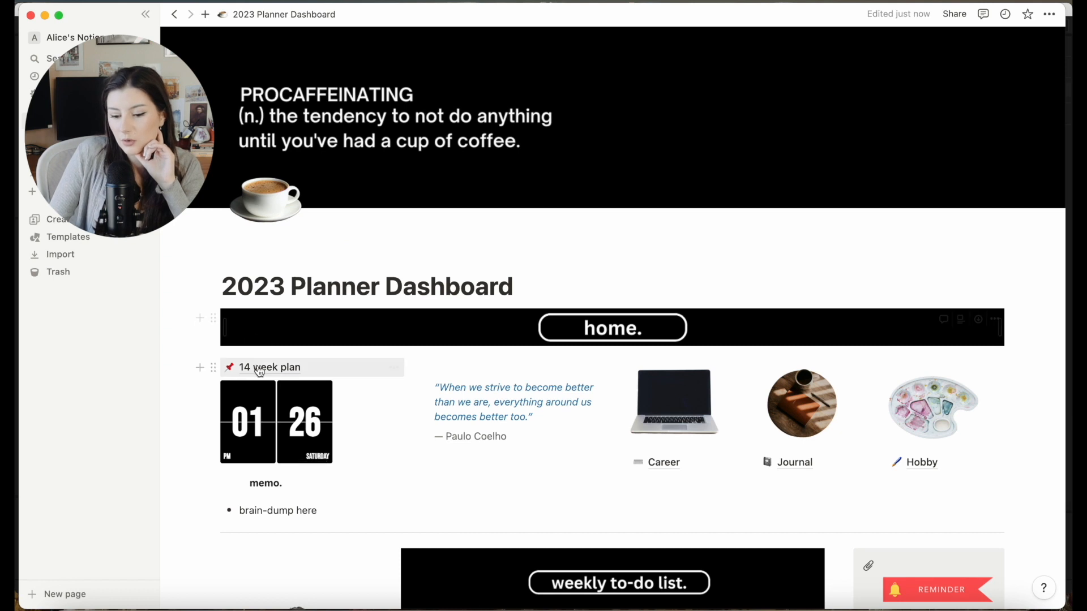
Open the 14 week plan page and scroll through its Goal #1–#3 progress and action sections
{"action": "left_click", "coordinate": [271, 367]}
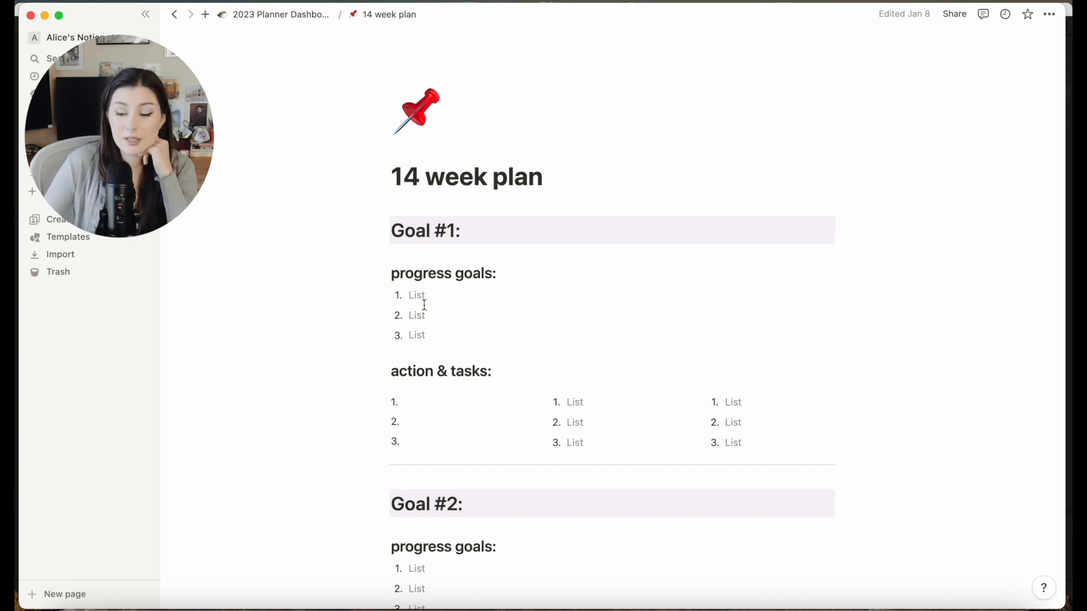
{"action": "scroll", "scroll_direction": "down", "scroll_amount": 3}
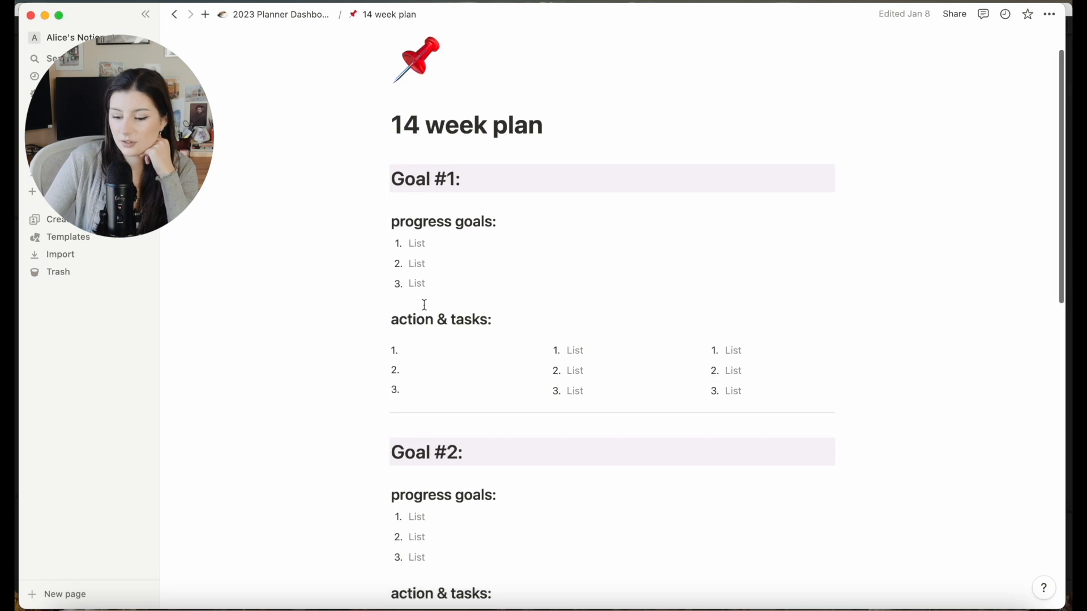
{"action": "scroll", "scroll_direction": "down", "scroll_amount": 3}
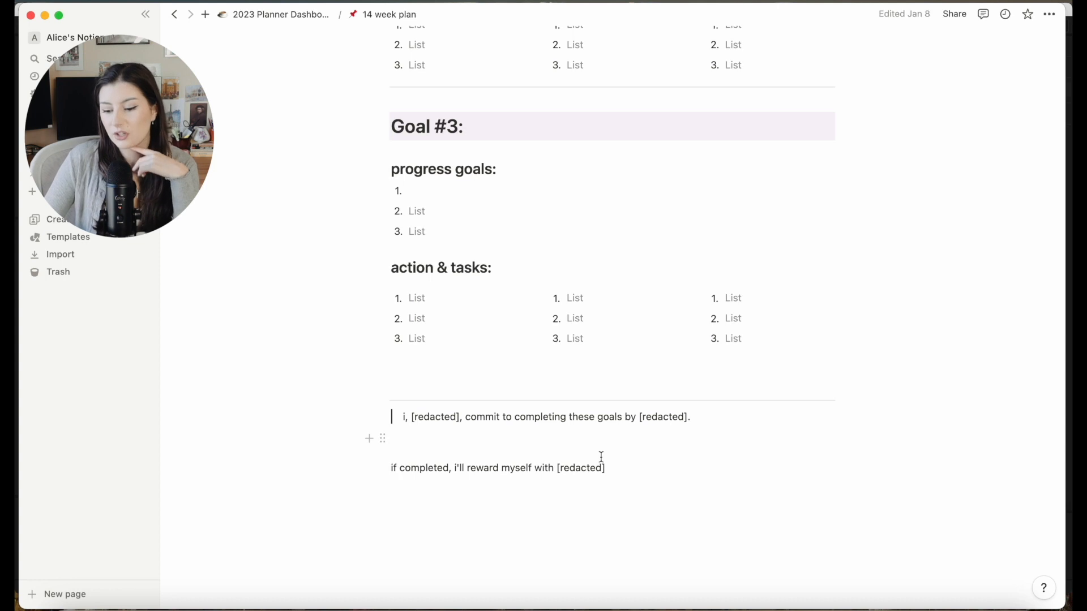
{"action": "scroll", "scroll_direction": "down", "scroll_amount": 3}
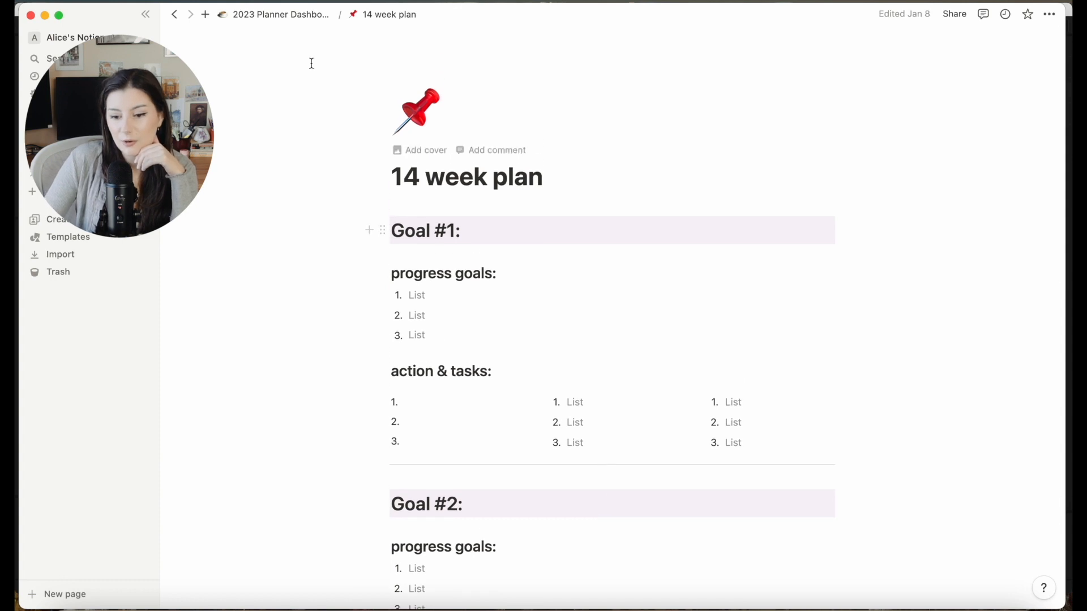
Open the Career notes page and scroll down through its contents
{"action": "left_click", "coordinate": [279, 14]}
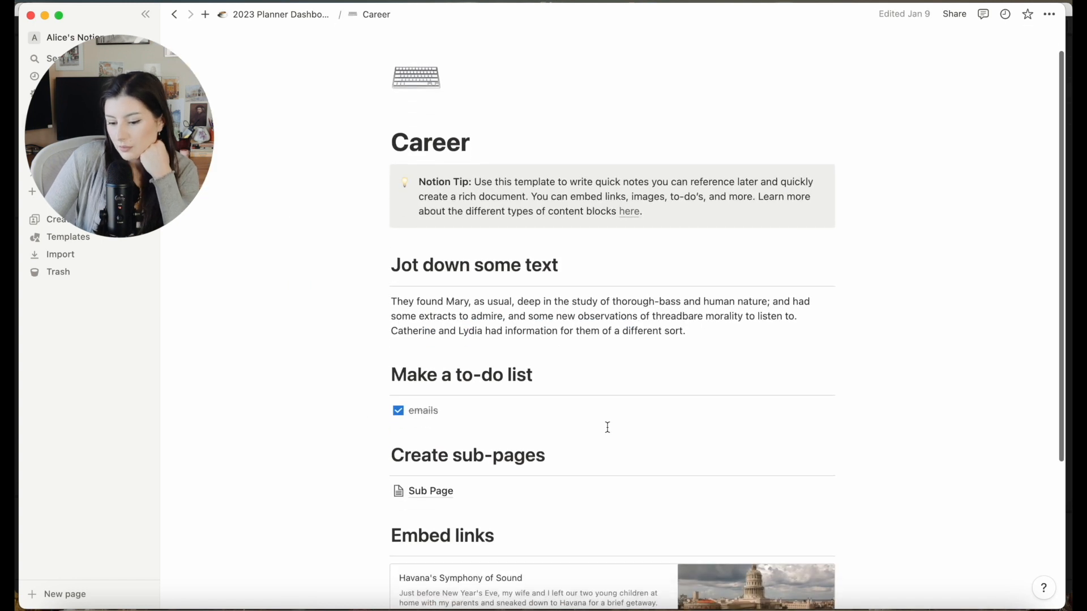
{"action": "scroll", "scroll_direction": "down", "scroll_amount": 3}
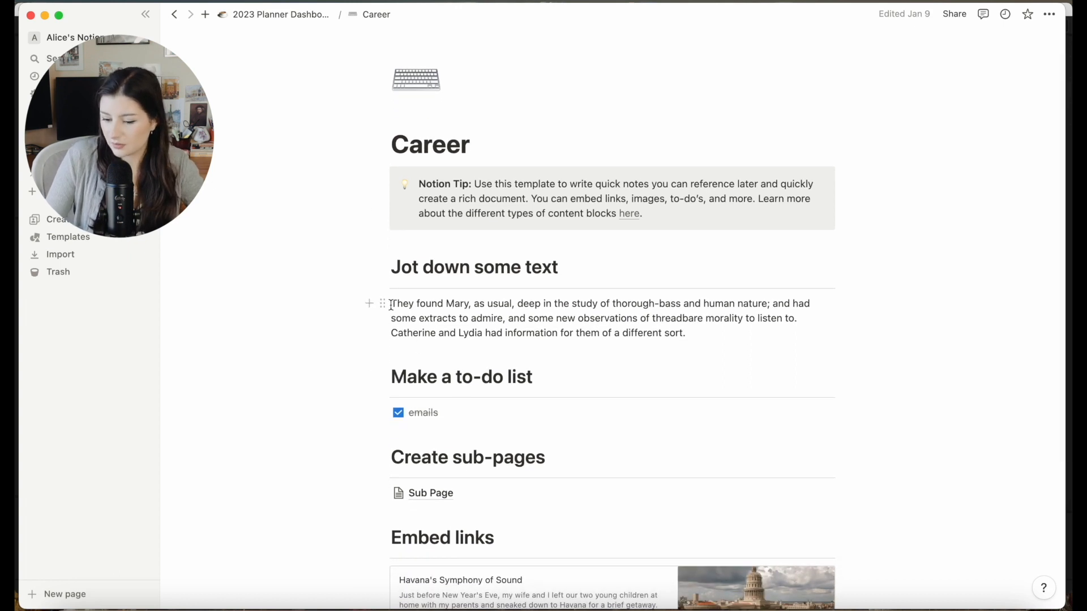
{"action": "scroll", "scroll_direction": "down", "scroll_amount": 3}
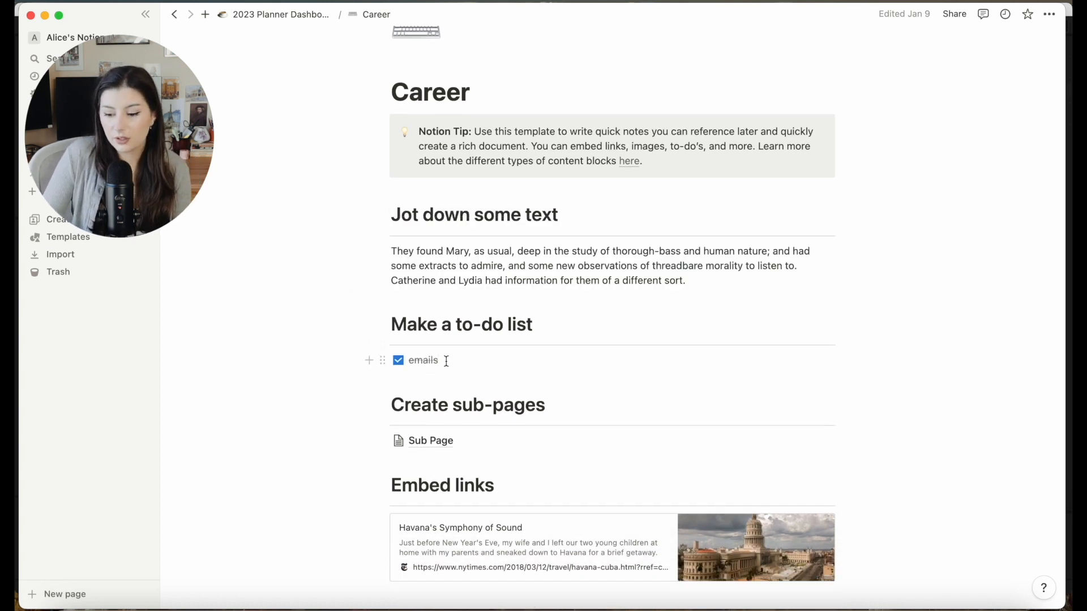
{"action": "scroll", "scroll_direction": "down", "scroll_amount": 3}
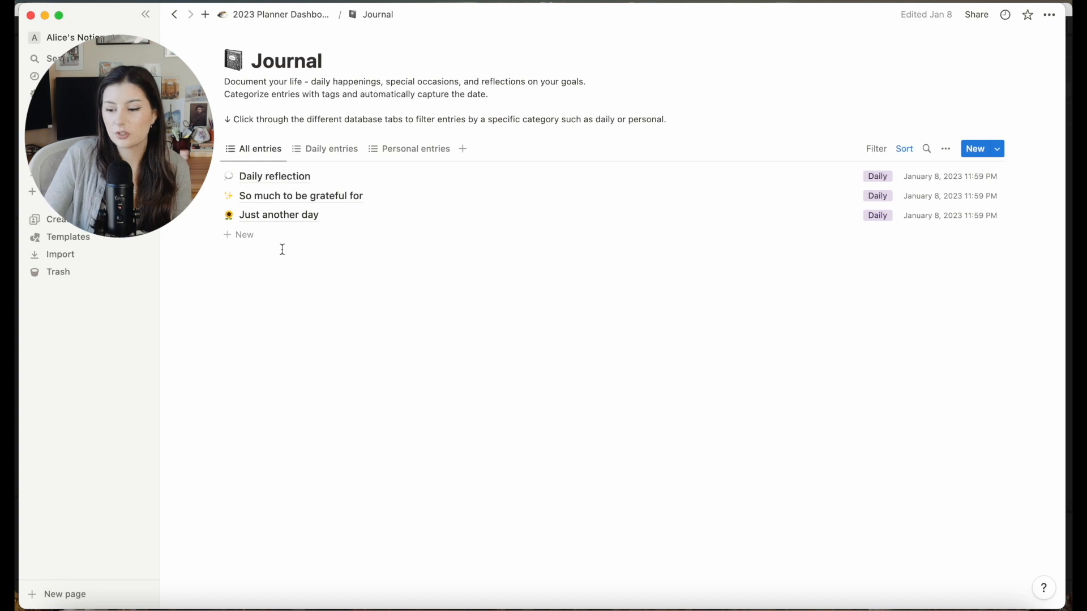
{"action": "mouse_move", "coordinate": [277, 179]}
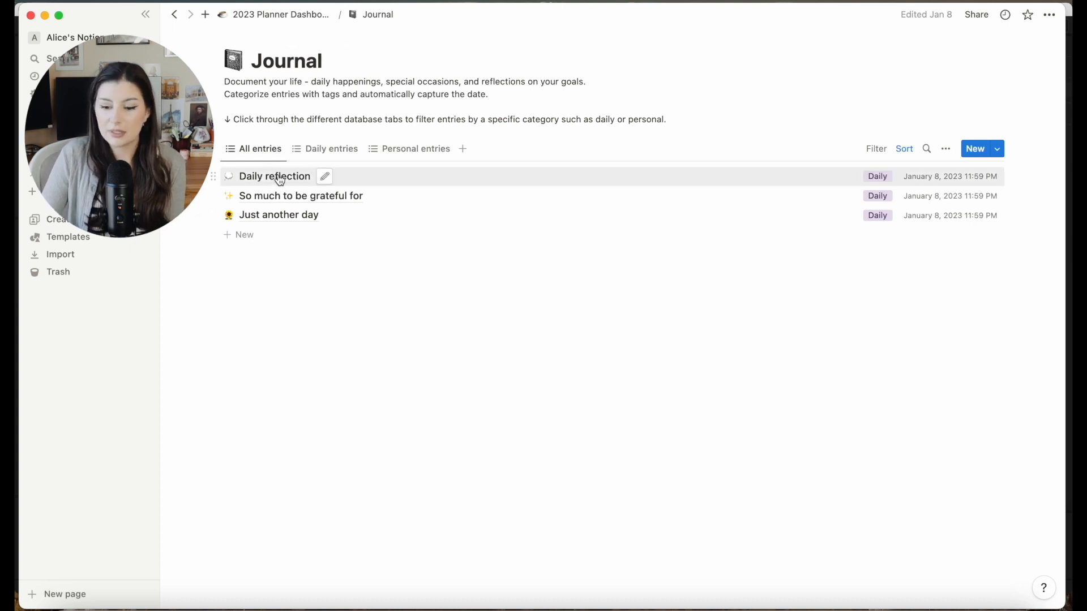
Preview the Daily reflection and So much to be grateful for entries, then return to the dashboard
{"action": "left_click", "coordinate": [275, 176]}
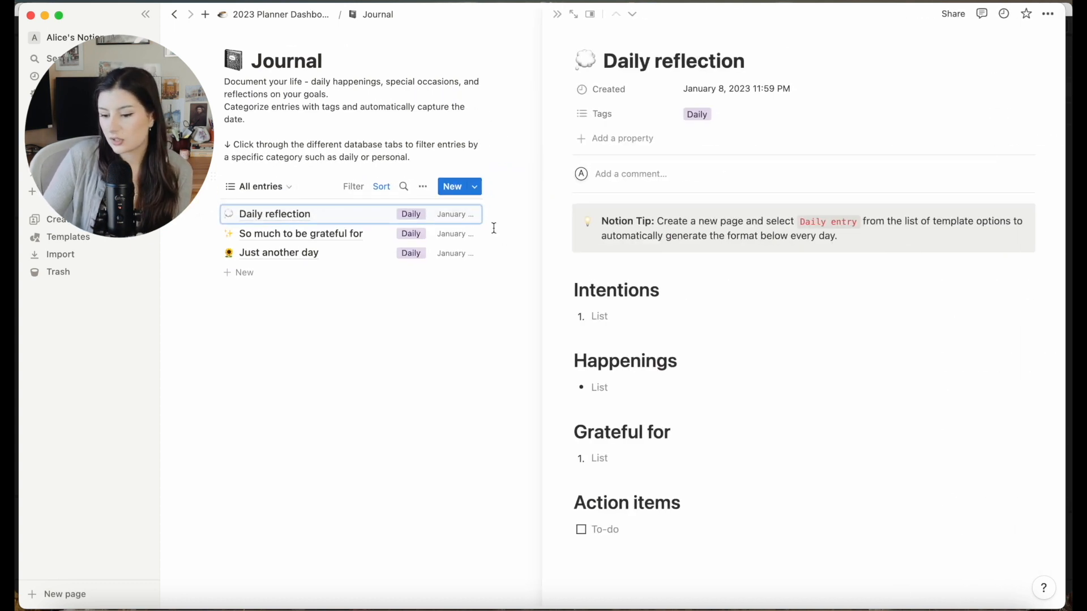
{"action": "left_click", "coordinate": [301, 233]}
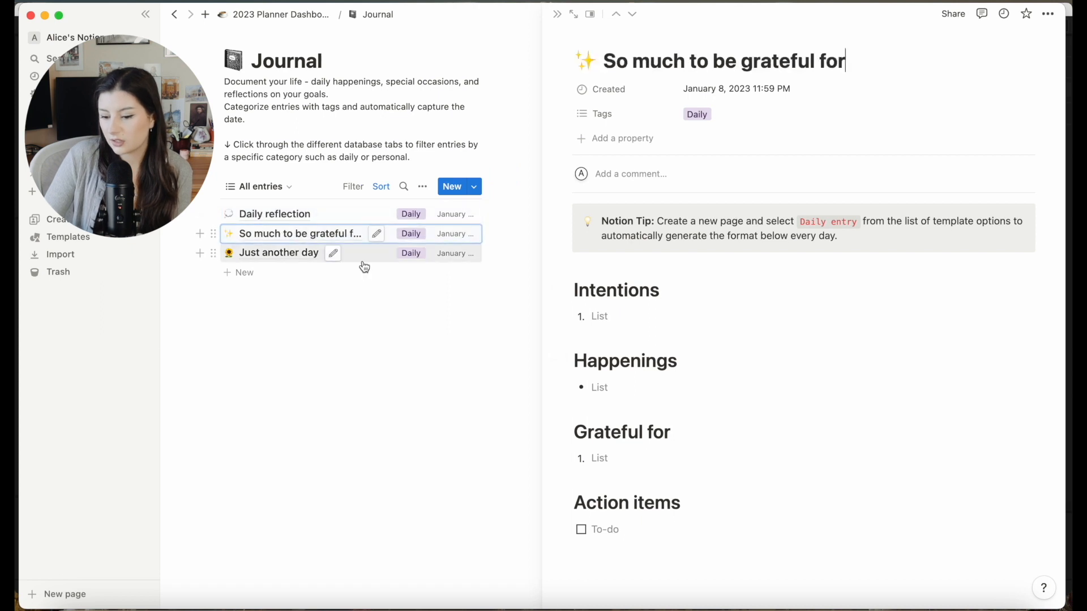
{"action": "left_click", "coordinate": [174, 14]}
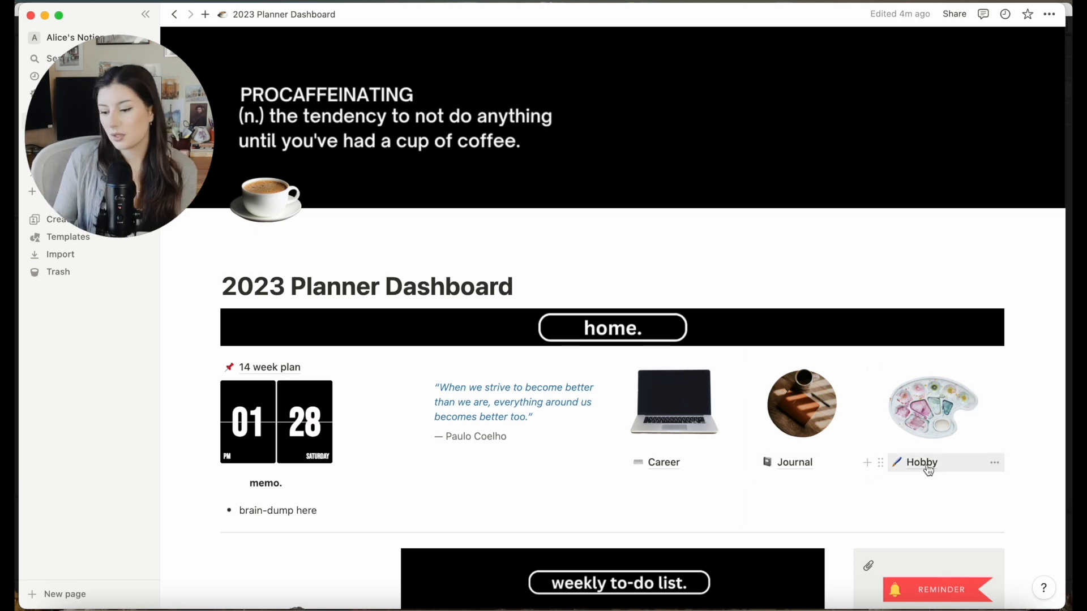
Open the Hobby page and view its Sprint 20 task board grouped by weekday and status
{"action": "left_click", "coordinate": [922, 462]}
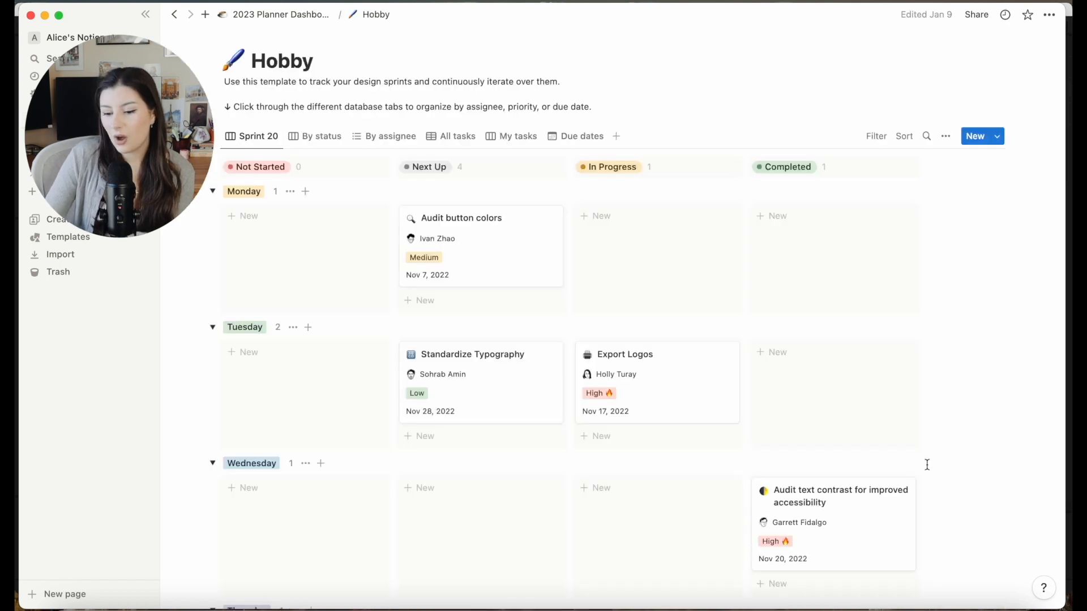
{"action": "mouse_move", "coordinate": [603, 398]}
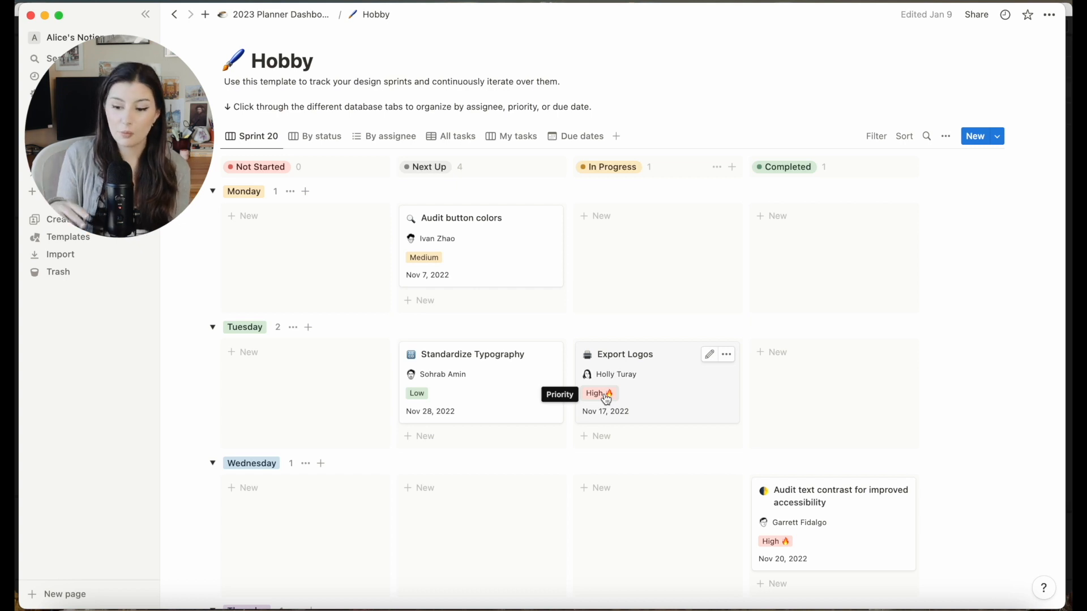
{"action": "mouse_move", "coordinate": [498, 245]}
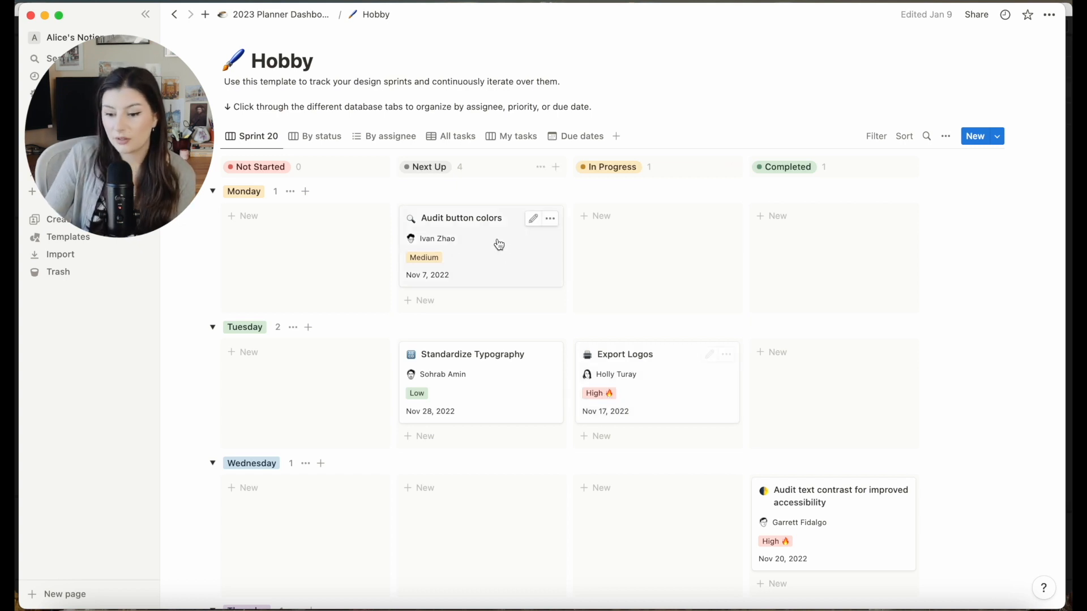
{"action": "scroll", "scroll_direction": "down", "scroll_amount": 3}
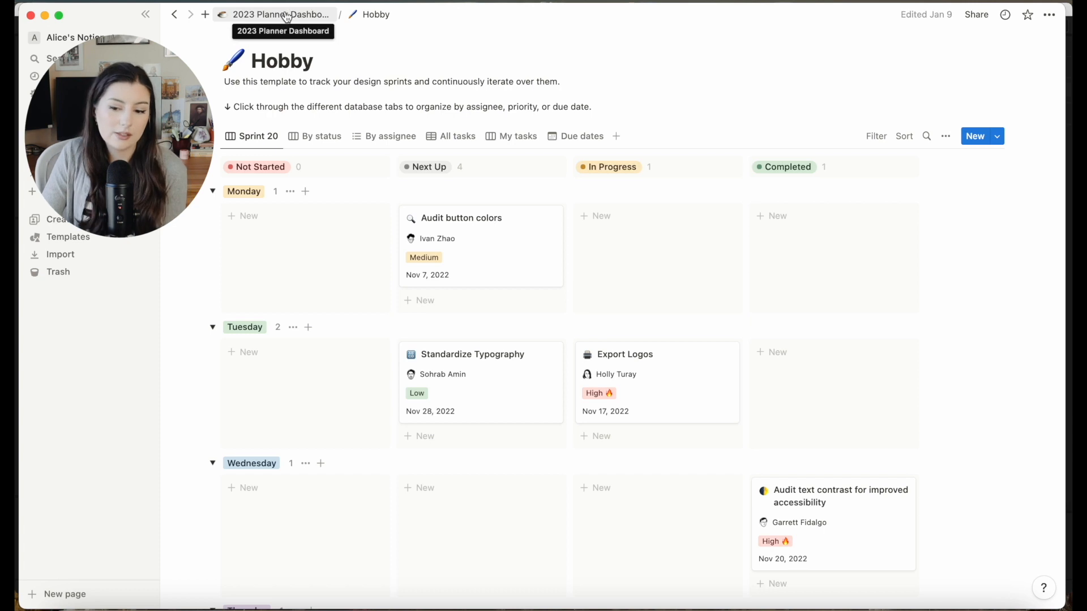
Return to the 2023 Planner Dashboard and scroll down to the weekly to-do list
{"action": "left_click", "coordinate": [281, 13]}
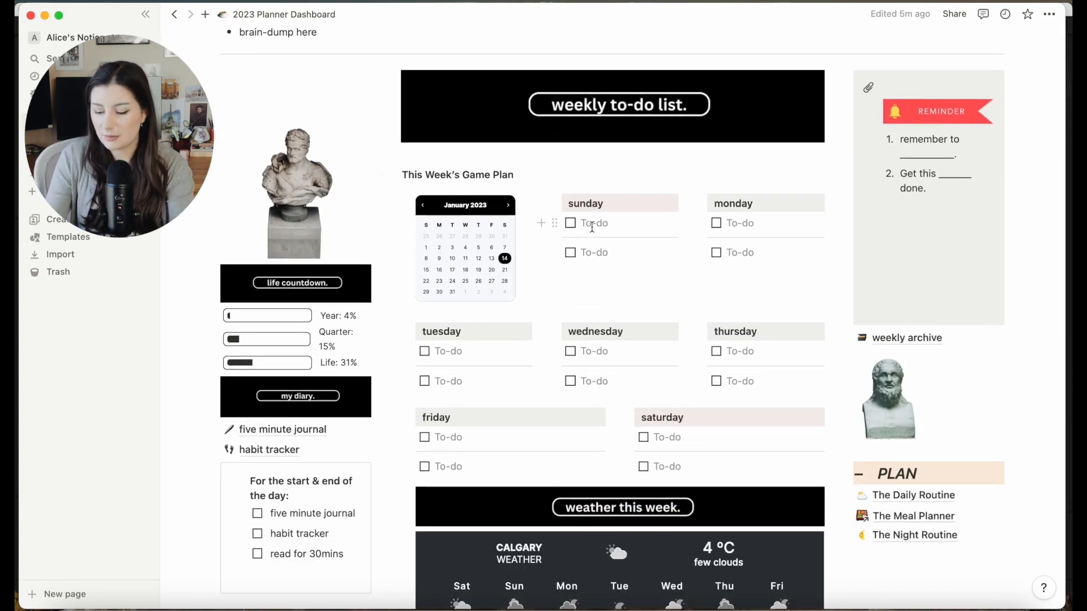
{"action": "type", "text": "s"}
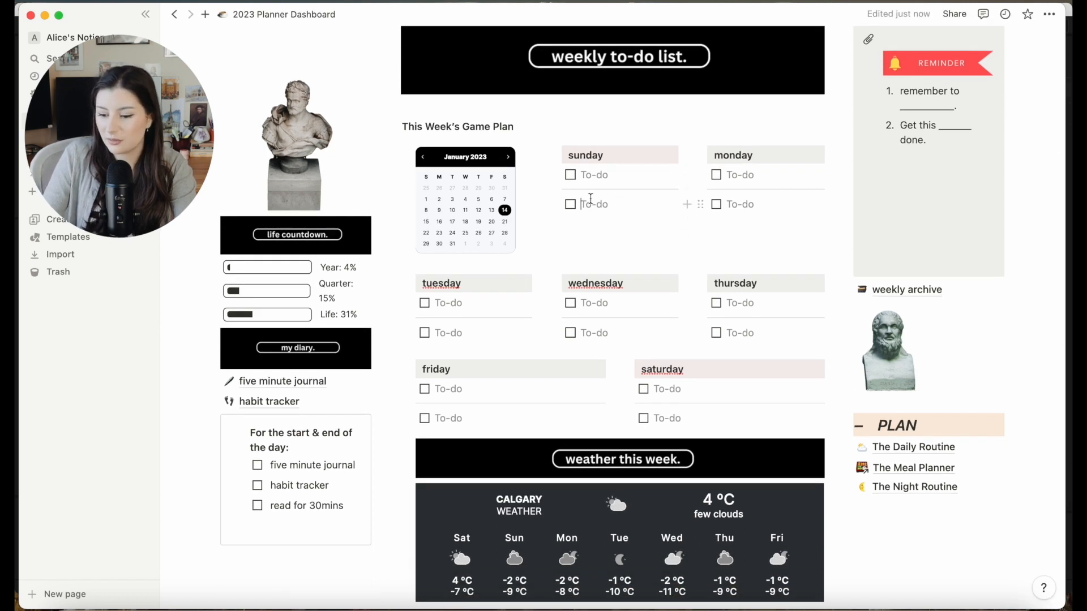
{"action": "scroll", "scroll_direction": "down", "scroll_amount": 3}
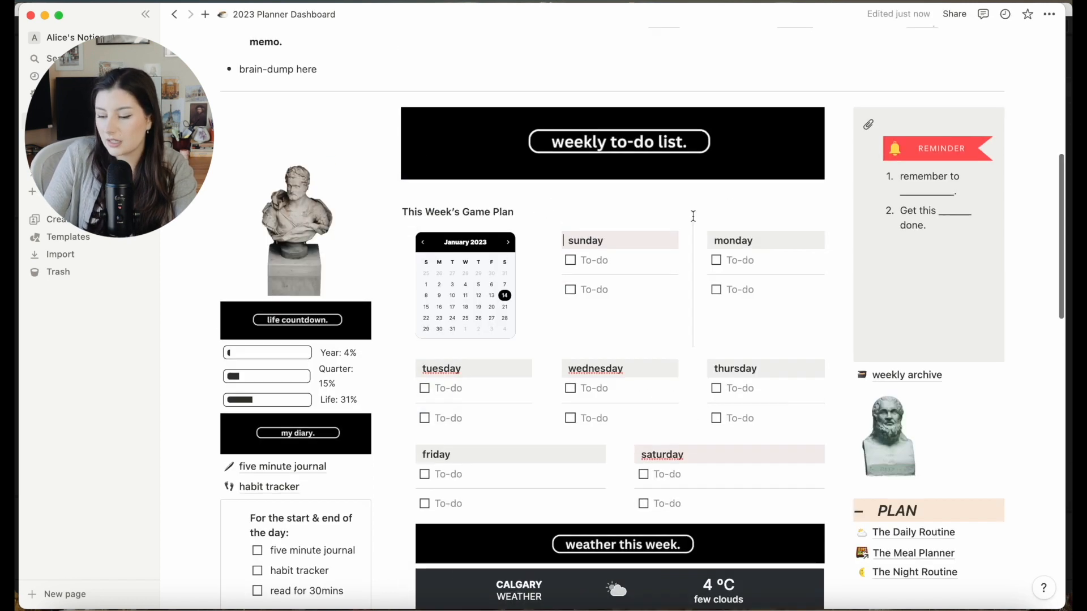
{"action": "scroll", "scroll_direction": "down", "scroll_amount": 3}
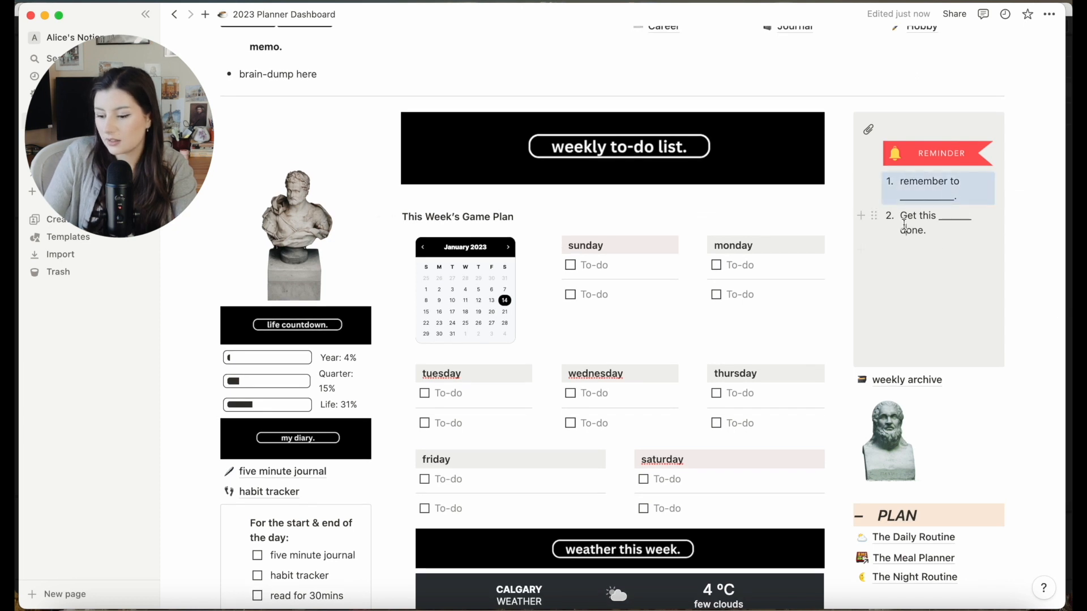
{"action": "scroll", "scroll_direction": "down", "scroll_amount": 3}
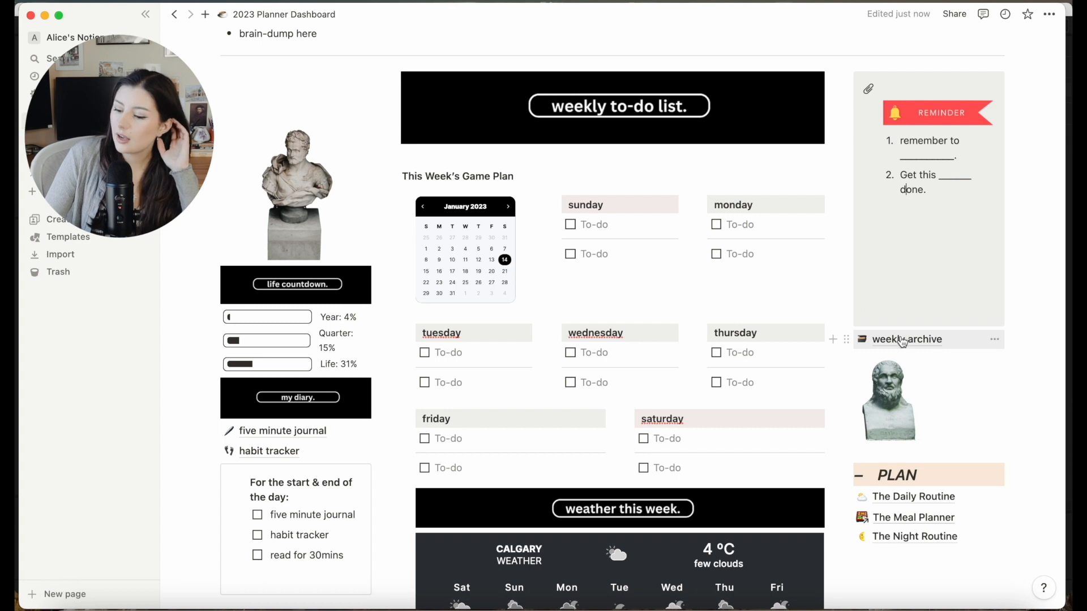
Enter 'complete project' as the first Sunday to-do and select its text
{"action": "left_click", "coordinate": [906, 339]}
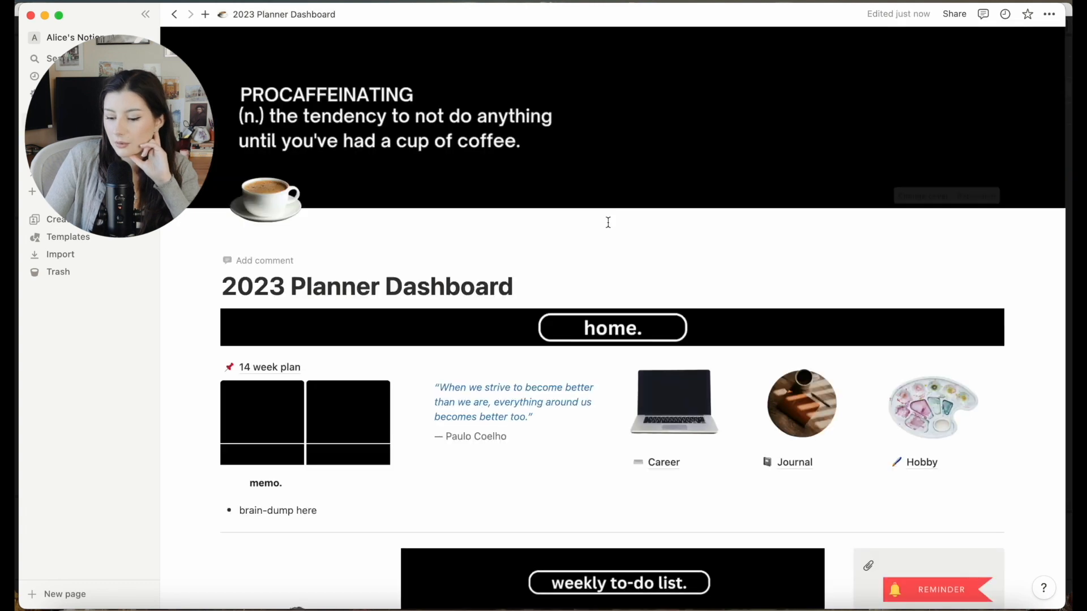
{"action": "scroll", "scroll_direction": "down", "scroll_amount": 3}
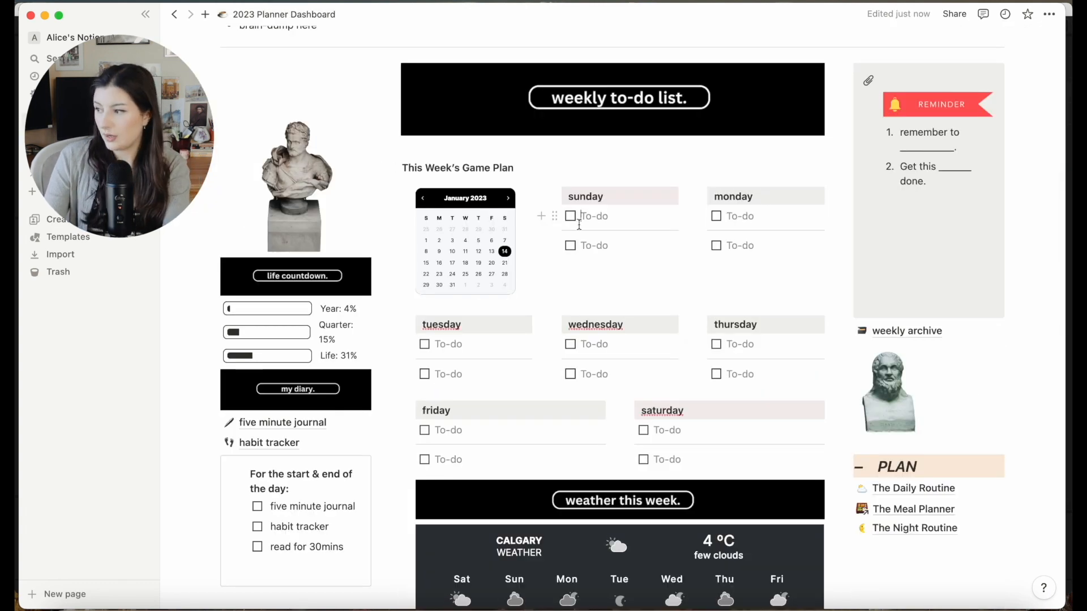
{"action": "type", "text": "complete project"}
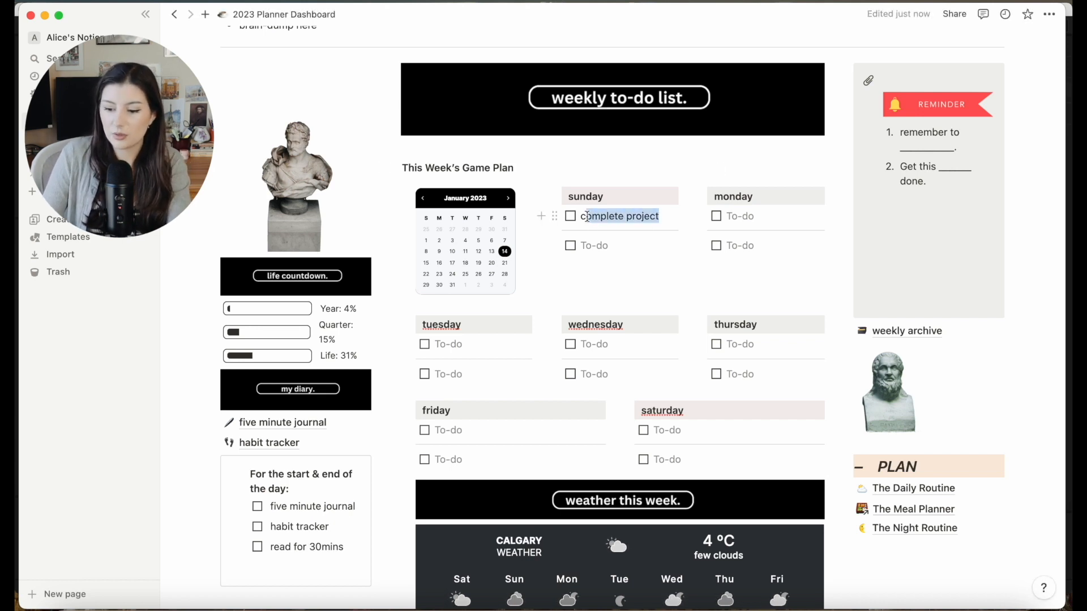
{"action": "double_click", "coordinate": [620, 215]}
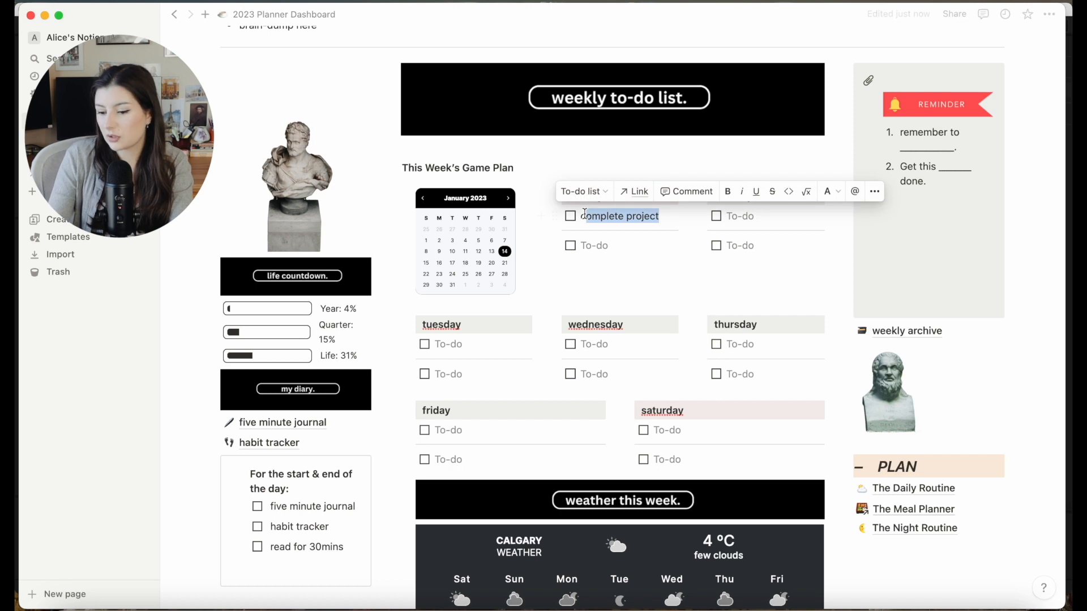
Visit the weekly archive page briefly, then delete the Sunday to-do text so it is blank again
{"action": "left_click", "coordinate": [906, 331]}
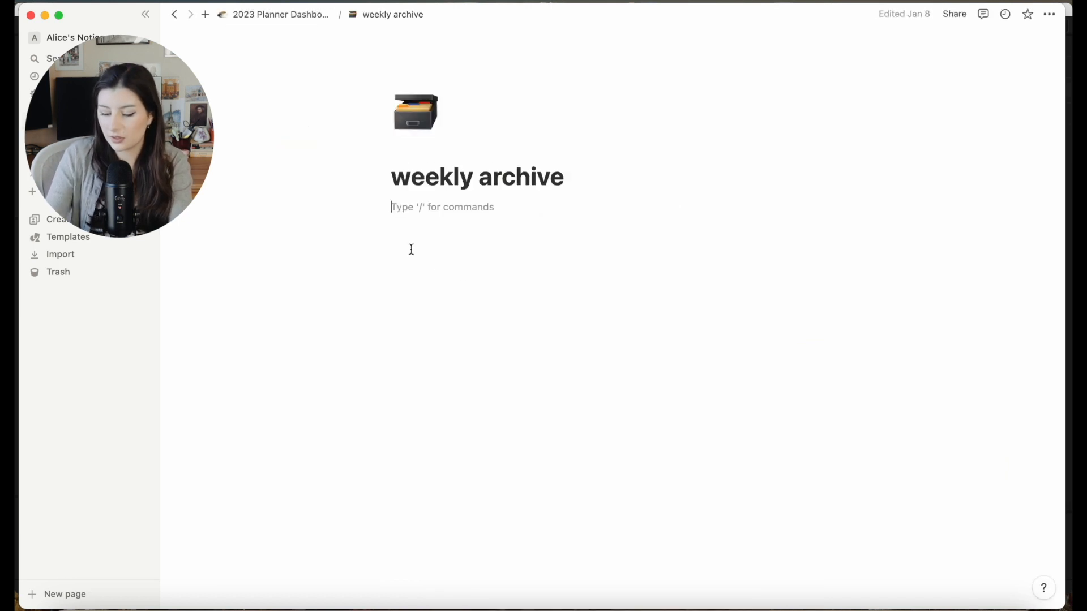
{"action": "type", "text": "*co"}
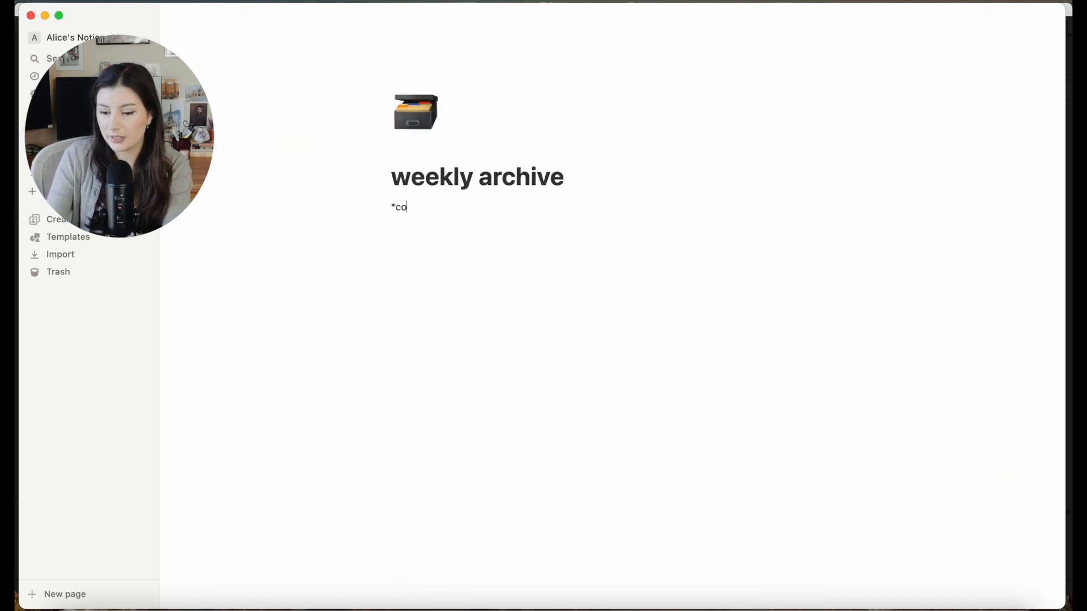
{"action": "key", "text": "Backspace"}
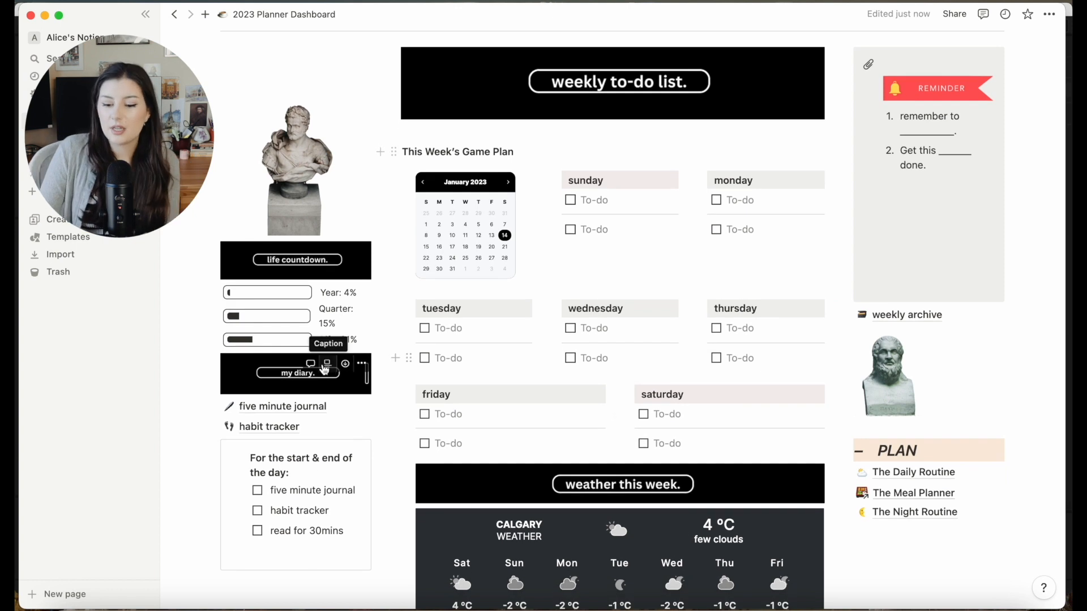
{"action": "left_click", "coordinate": [282, 406]}
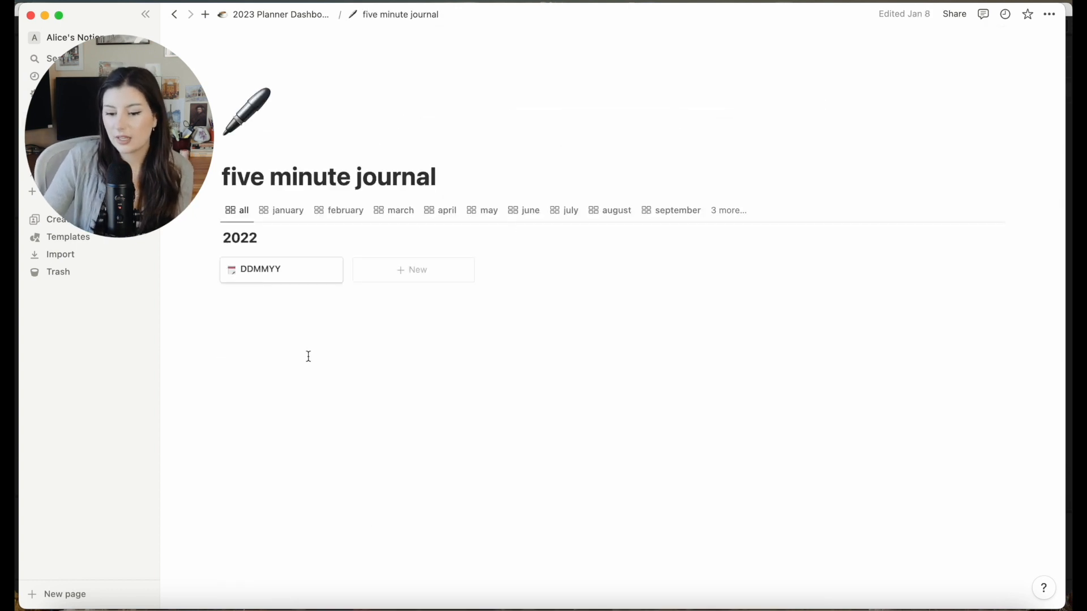
{"action": "left_click", "coordinate": [260, 270]}
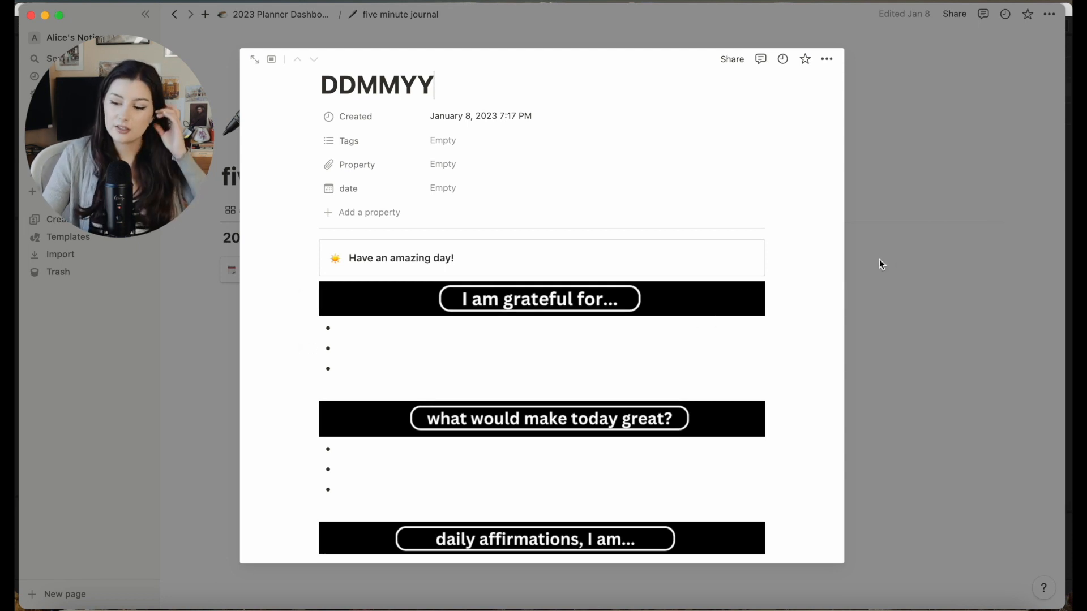
{"action": "scroll", "scroll_direction": "down", "scroll_amount": 3}
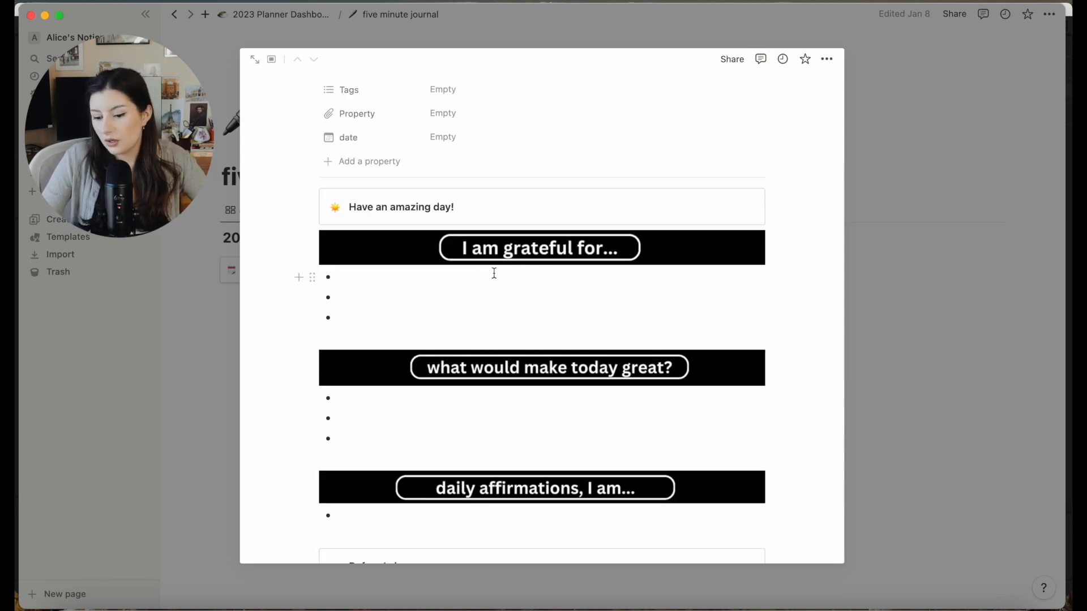
{"action": "scroll", "scroll_direction": "down", "scroll_amount": 3}
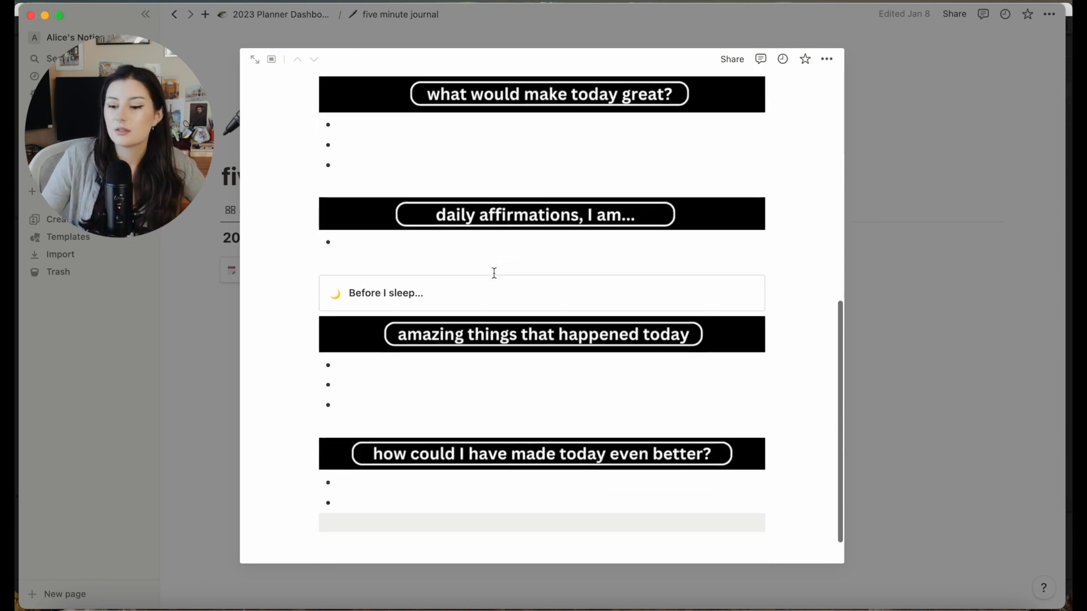
{"action": "scroll", "scroll_direction": "down", "scroll_amount": 3}
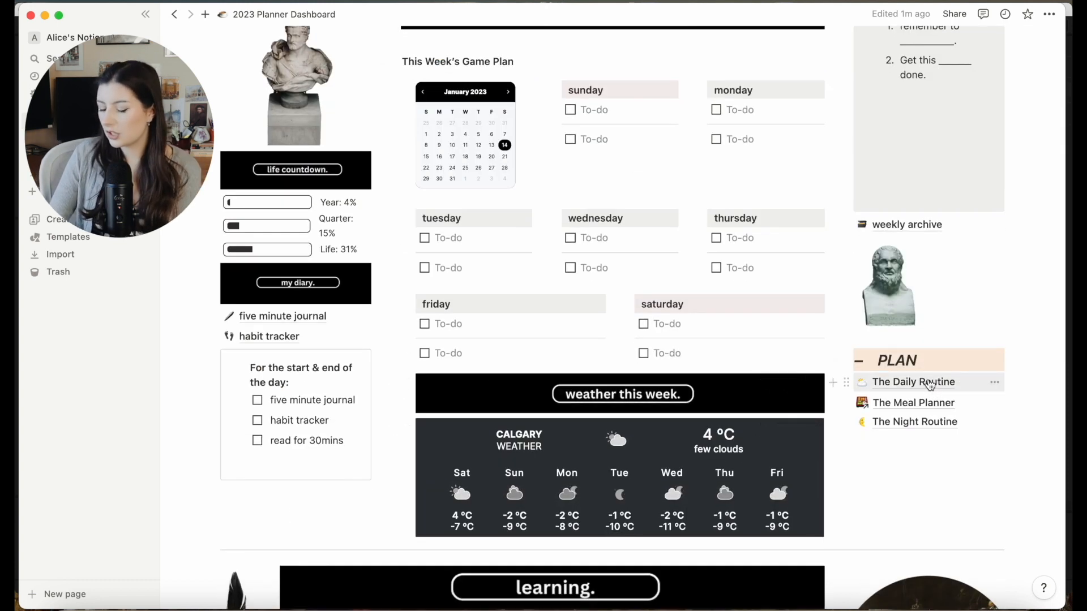
Open The Daily Routine page and scroll through its Gym day and Non gym day schedule board
{"action": "left_click", "coordinate": [912, 381]}
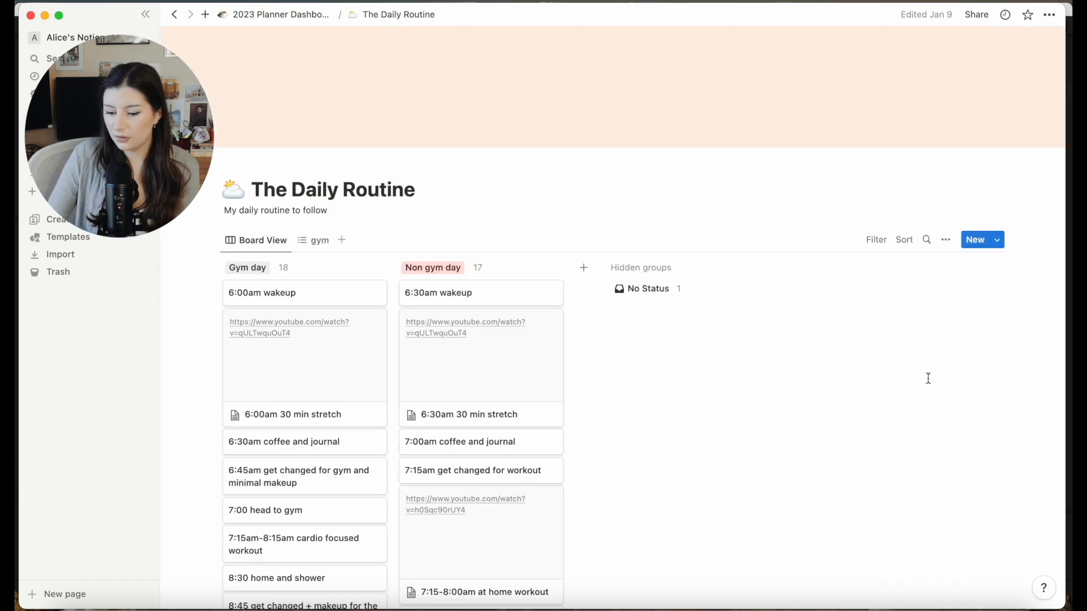
{"action": "scroll", "scroll_direction": "down", "scroll_amount": 3}
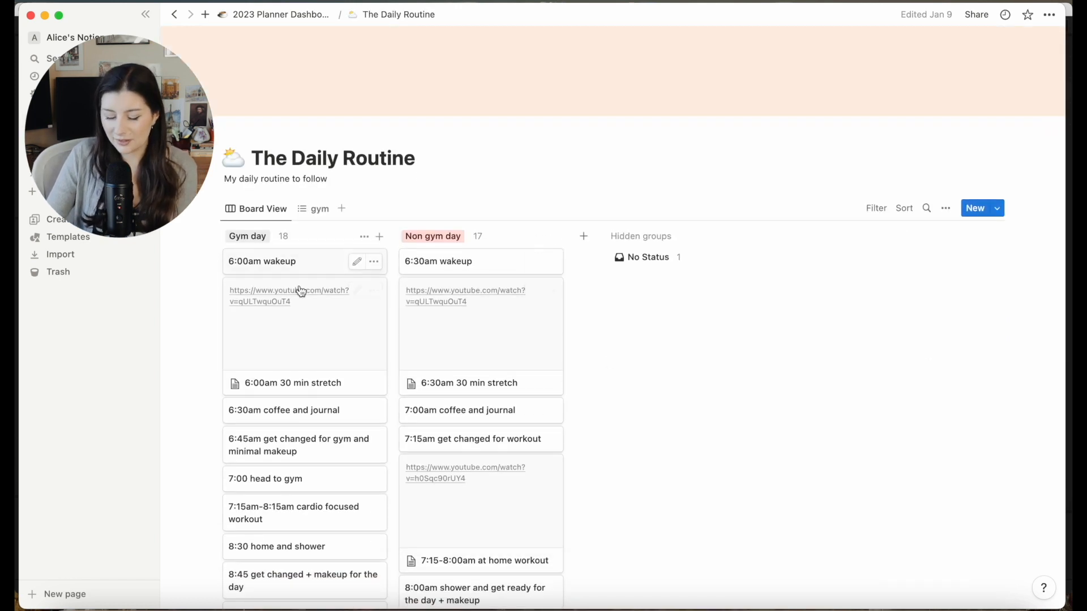
{"action": "scroll", "scroll_direction": "down", "scroll_amount": 3}
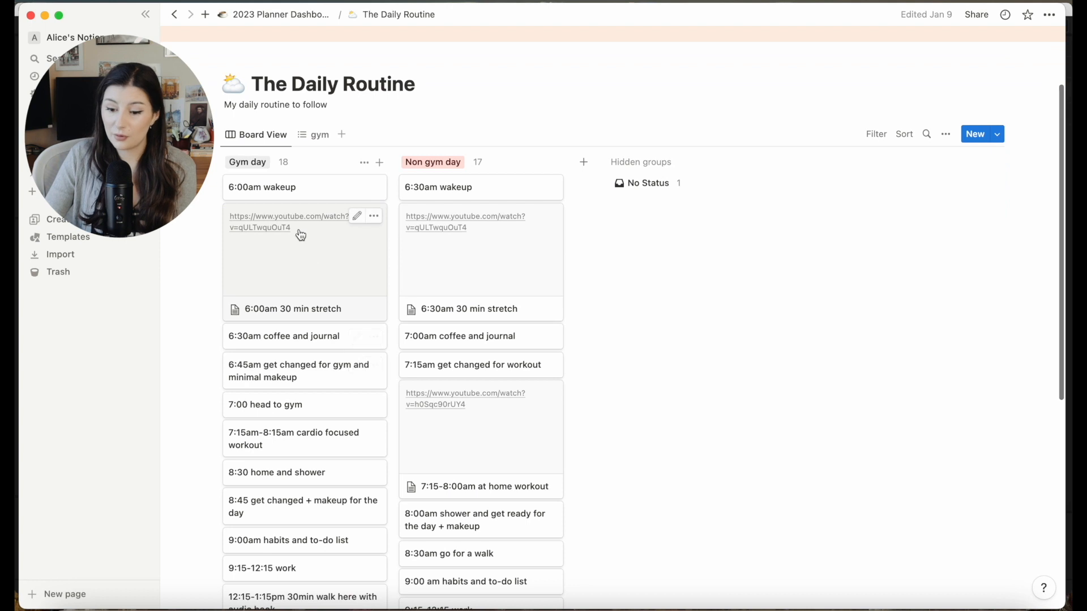
{"action": "mouse_move", "coordinate": [291, 199]}
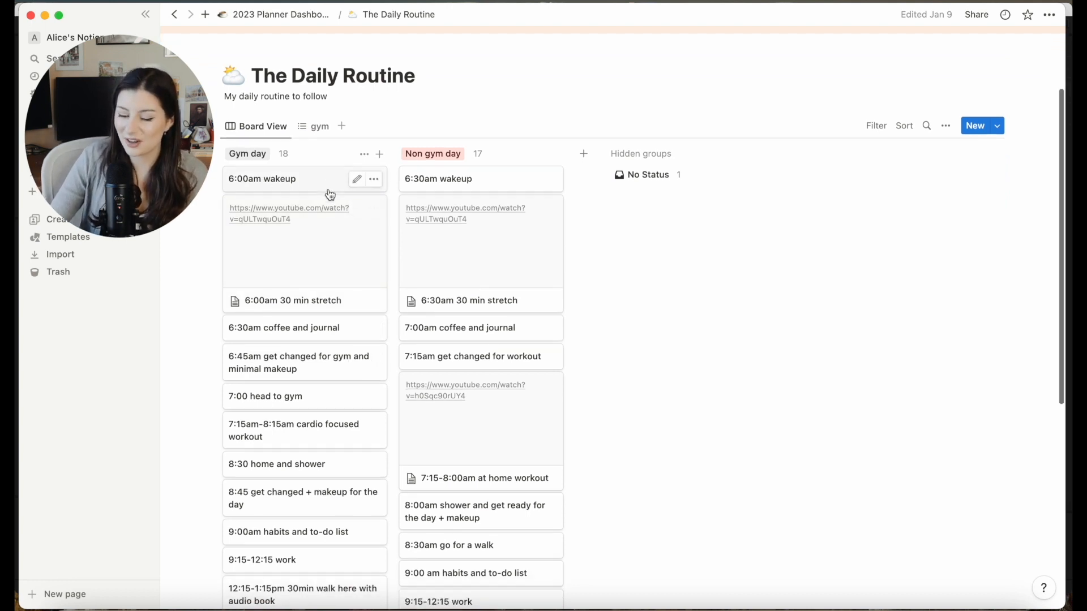
{"action": "scroll", "scroll_direction": "down", "scroll_amount": 3}
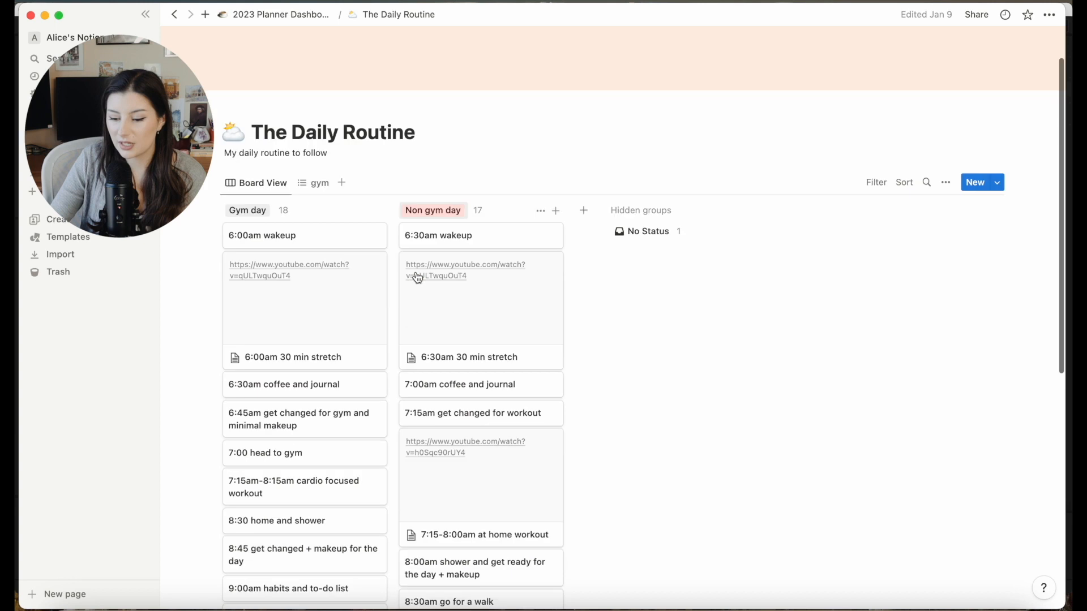
{"action": "scroll", "scroll_direction": "down", "scroll_amount": 3}
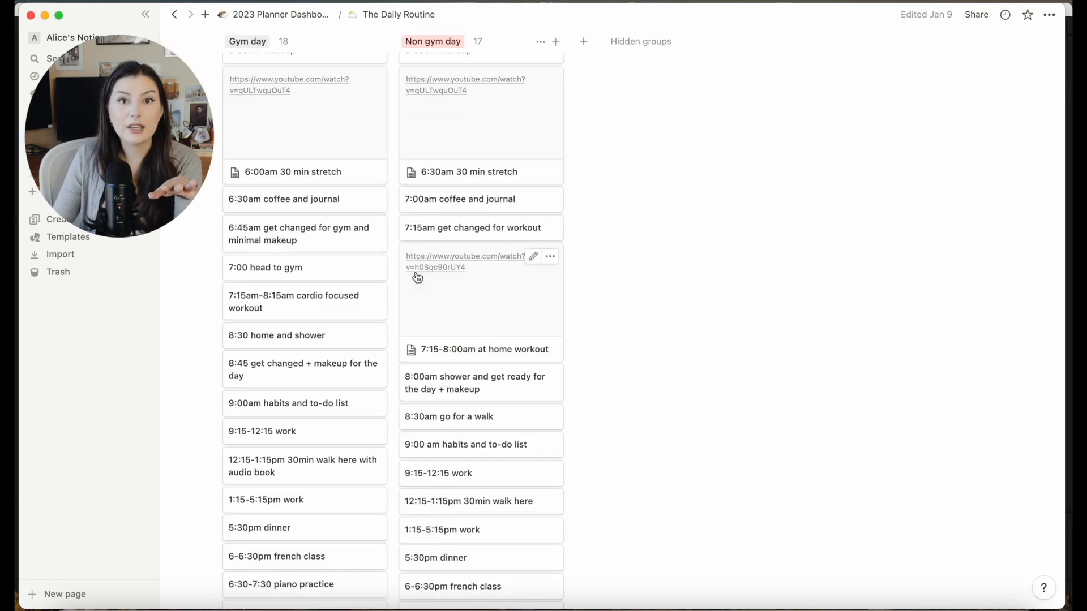
{"action": "scroll", "scroll_direction": "down", "scroll_amount": 3}
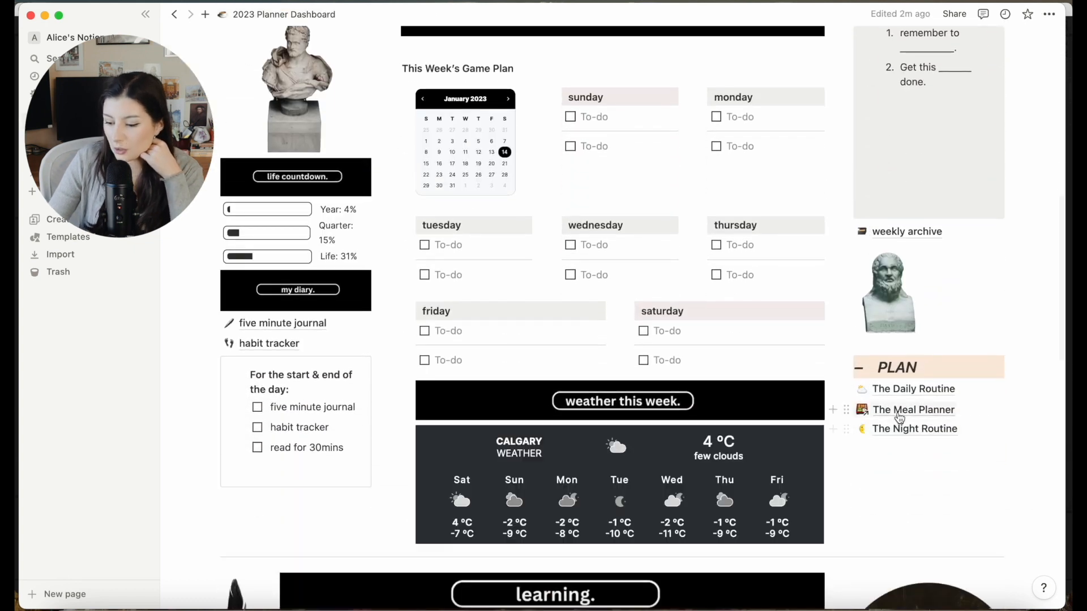
{"action": "left_click", "coordinate": [914, 410]}
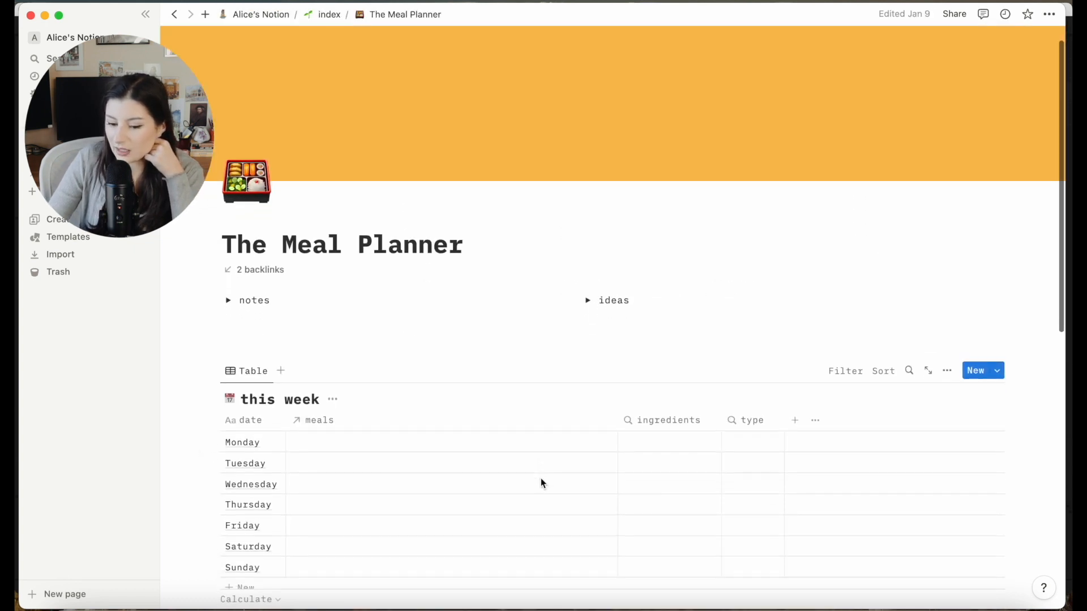
{"action": "scroll", "scroll_direction": "down", "scroll_amount": 3}
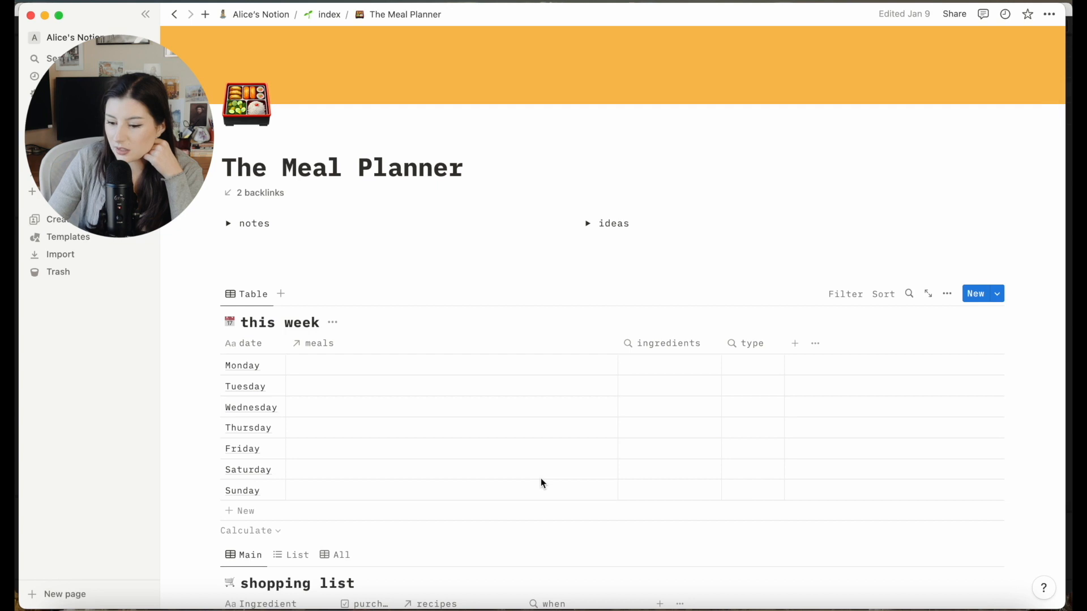
{"action": "scroll", "scroll_direction": "down", "scroll_amount": 3}
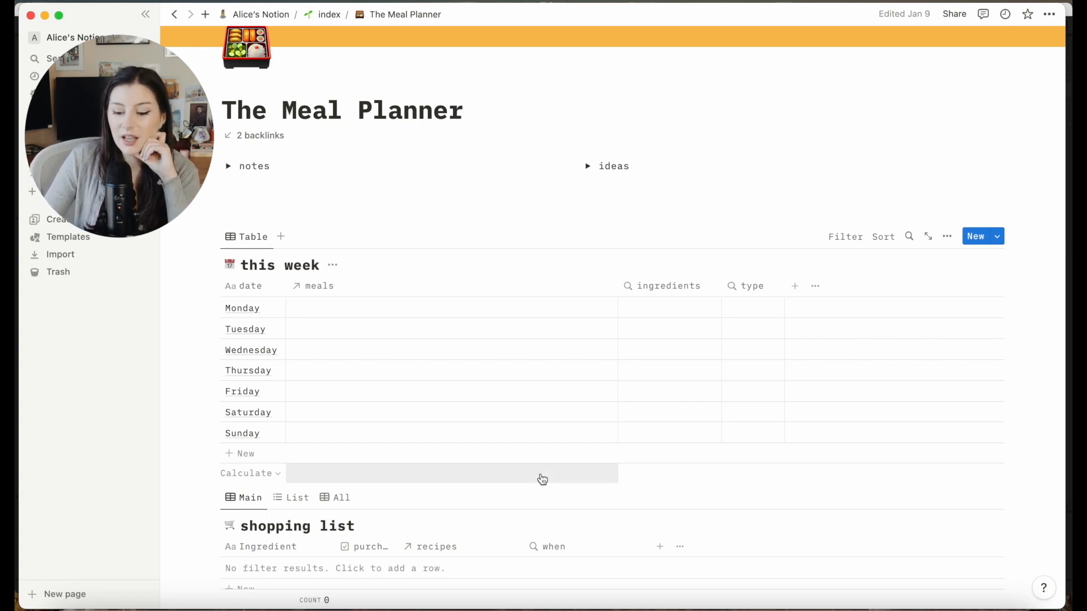
{"action": "scroll", "scroll_direction": "down", "scroll_amount": 3}
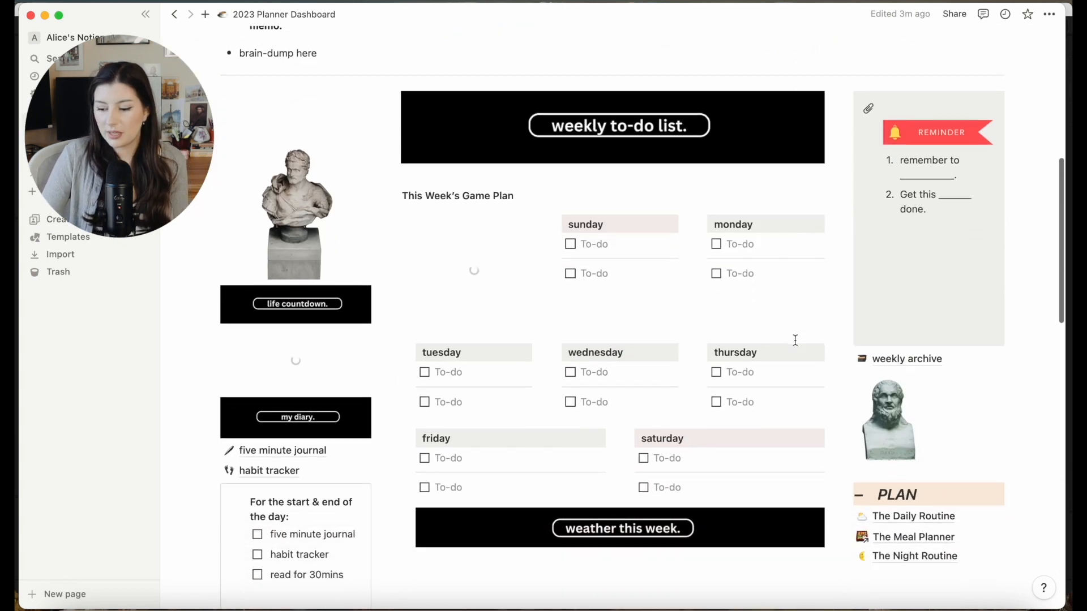
{"action": "left_click", "coordinate": [915, 556]}
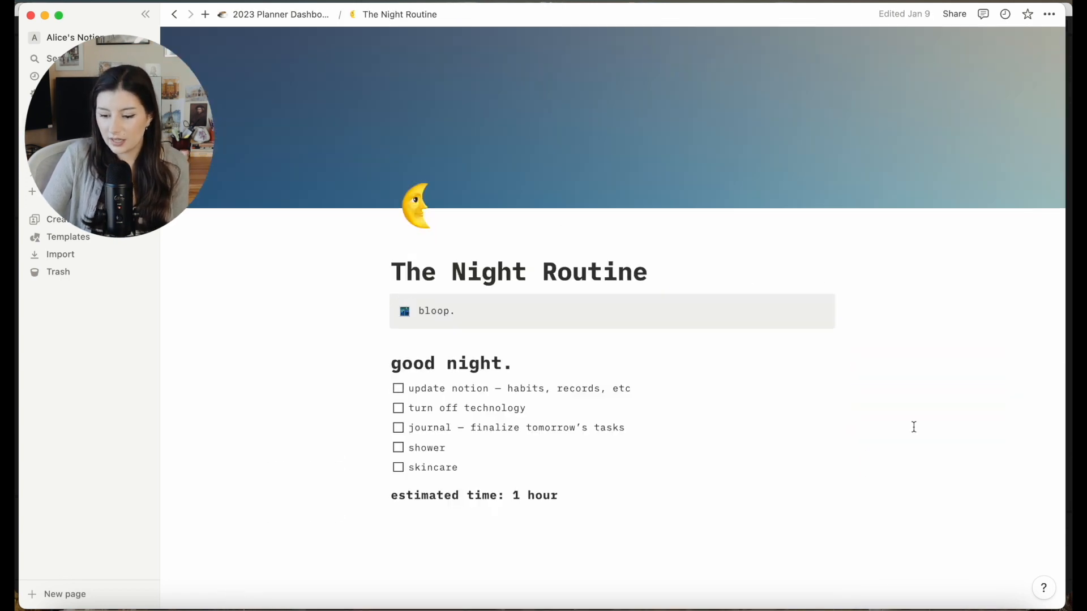
{"action": "left_click_drag", "start_coordinate": [410, 388], "coordinate": [458, 467]}
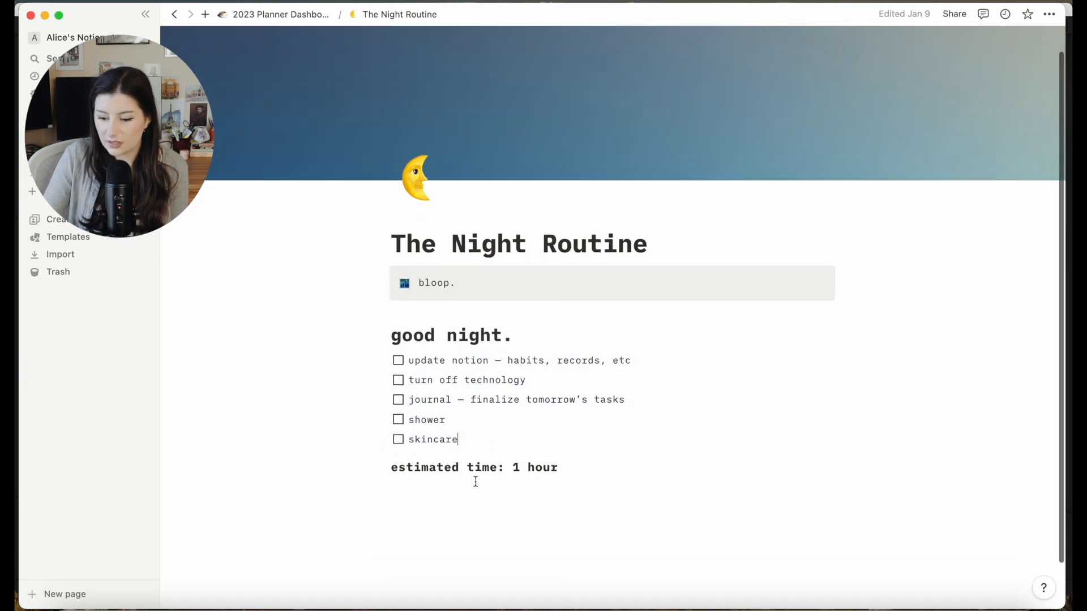
{"action": "left_click_drag", "start_coordinate": [408, 360], "coordinate": [457, 439]}
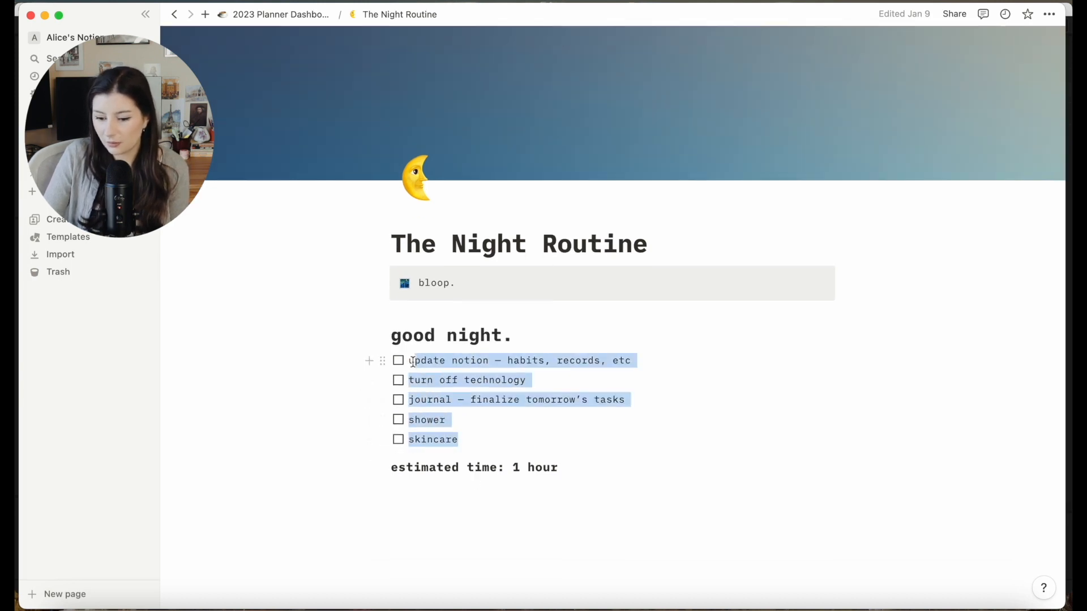
{"action": "left_click", "coordinate": [507, 419]}
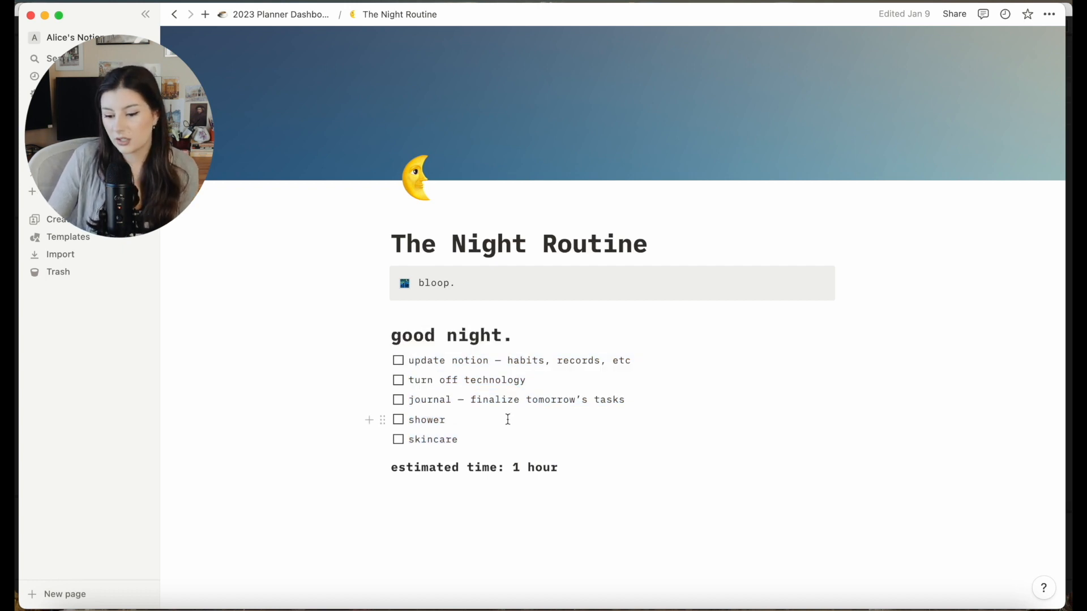
{"action": "scroll", "scroll_direction": "down", "scroll_amount": 3}
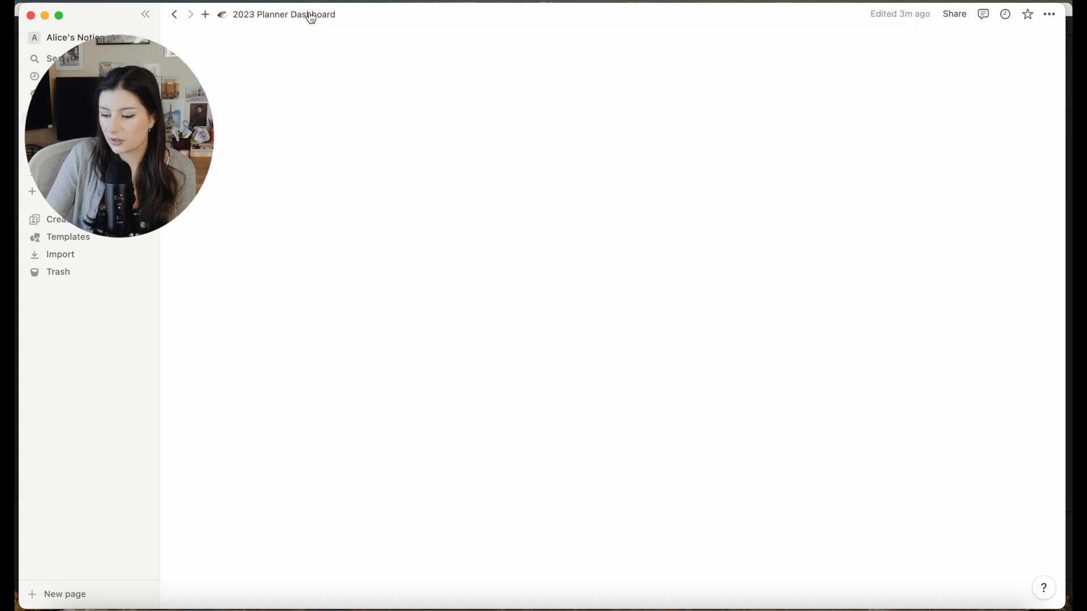
Open the ART HISTORY learning page and select the first Topic cell in its syllabus table
{"action": "scroll", "scroll_direction": "down", "scroll_amount": 3}
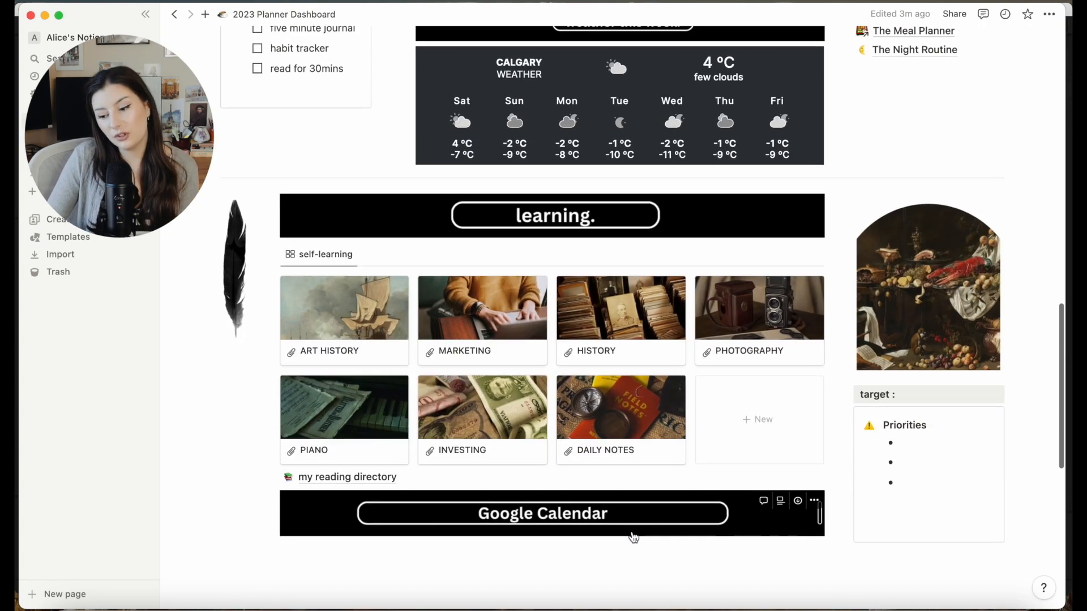
{"action": "left_click", "coordinate": [542, 513]}
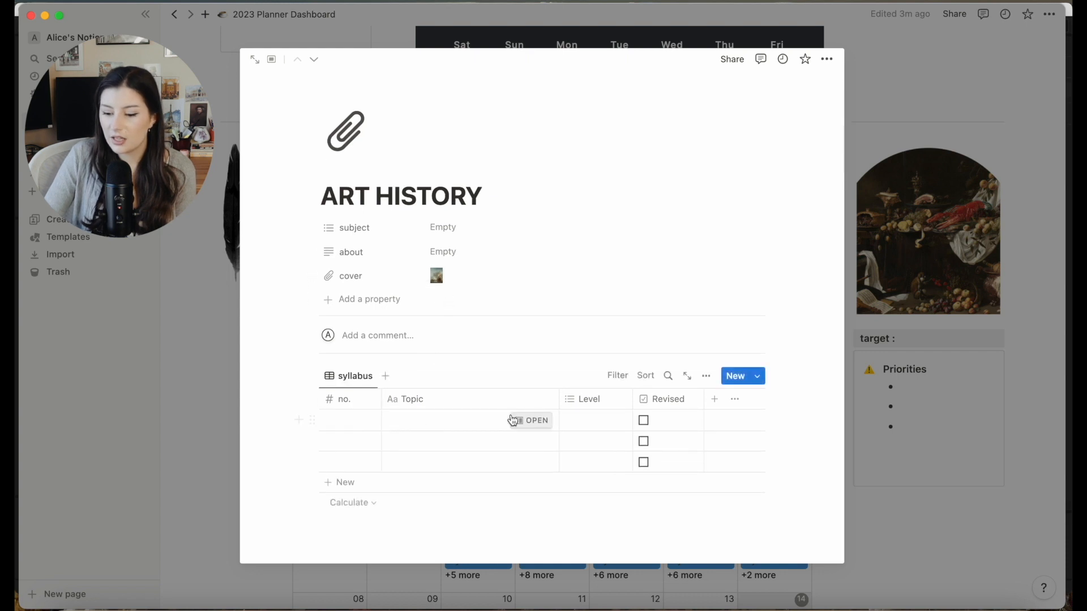
{"action": "left_click", "coordinate": [469, 421]}
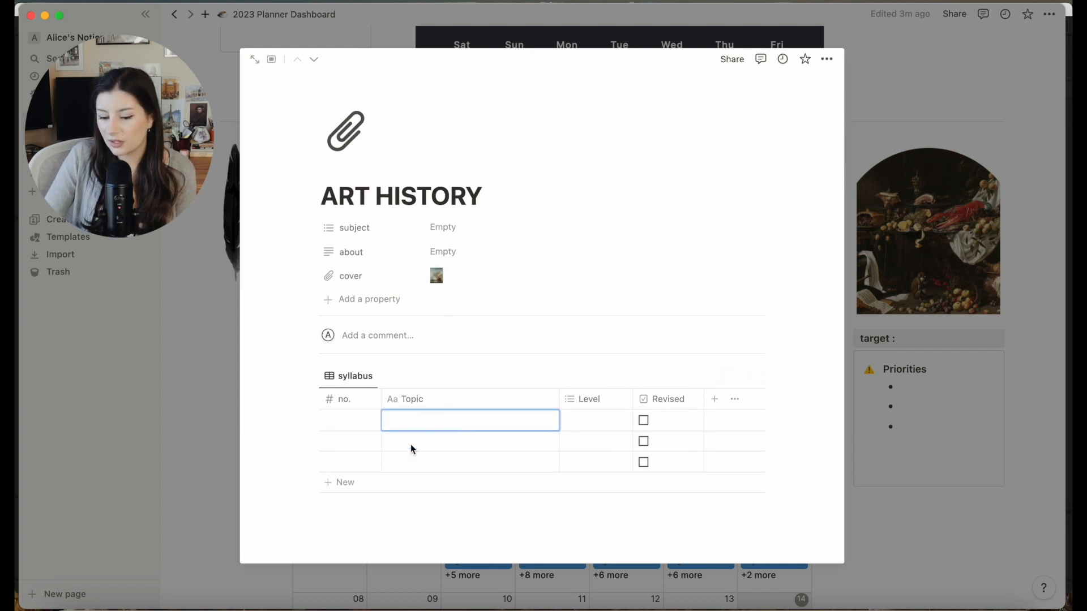
{"action": "left_click", "coordinate": [352, 503]}
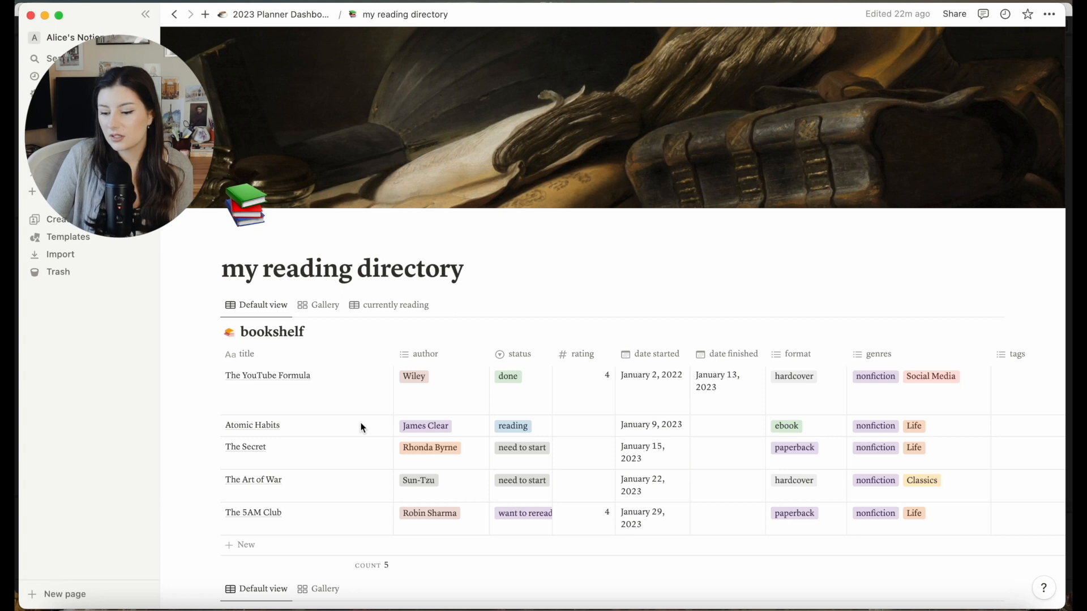
{"action": "mouse_move", "coordinate": [360, 426]}
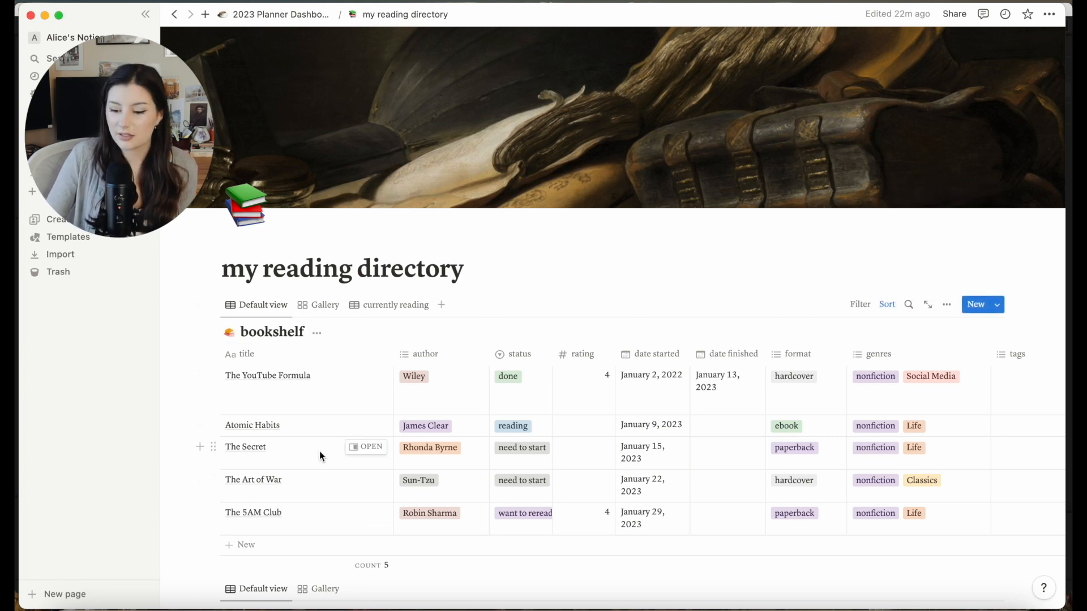
{"action": "mouse_move", "coordinate": [321, 389]}
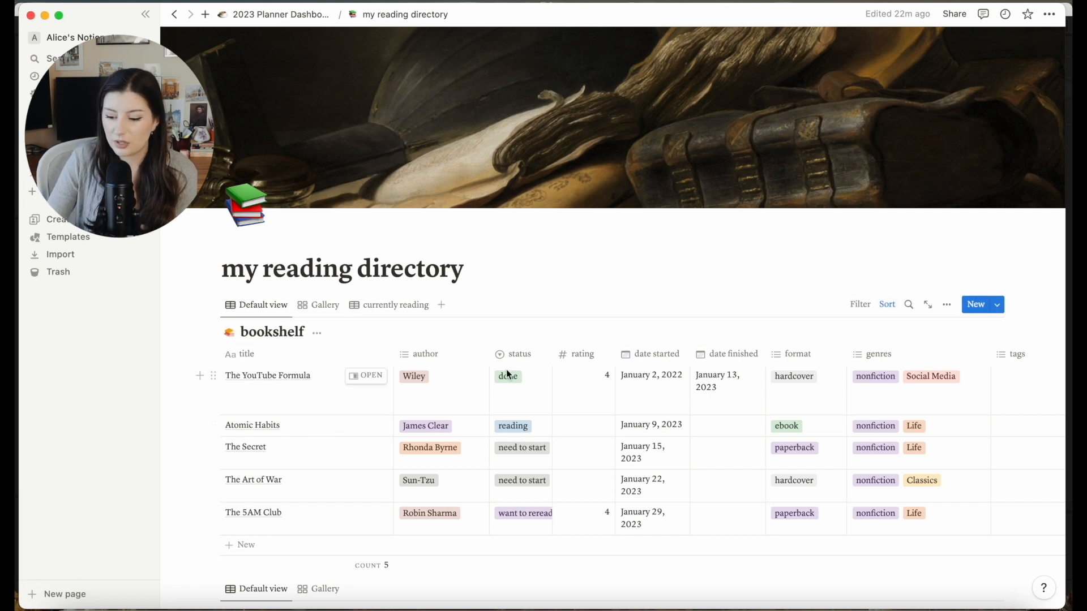
Scroll through the bookshelf and the 83-book tbr / wishlist table in my reading directory
{"action": "scroll", "scroll_direction": "down", "scroll_amount": 3}
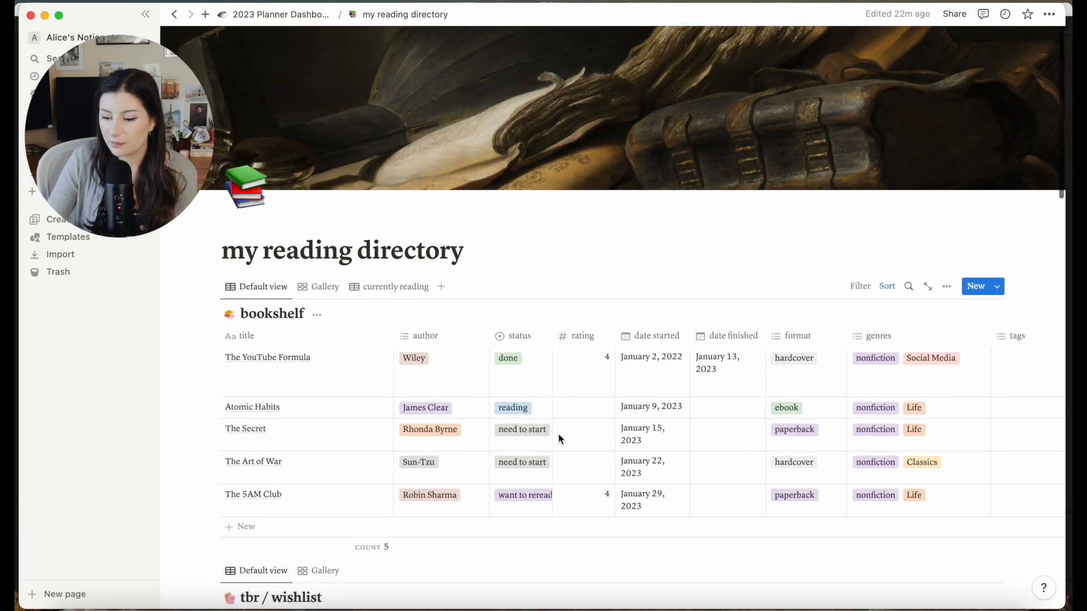
{"action": "scroll", "scroll_direction": "down", "scroll_amount": 3}
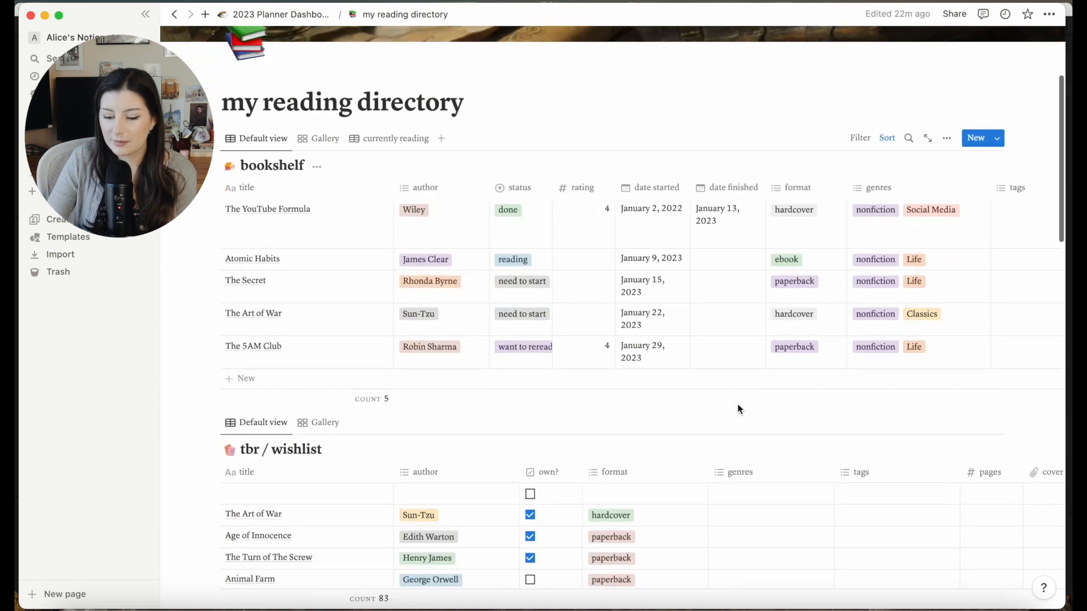
{"action": "scroll", "scroll_direction": "down", "scroll_amount": 3}
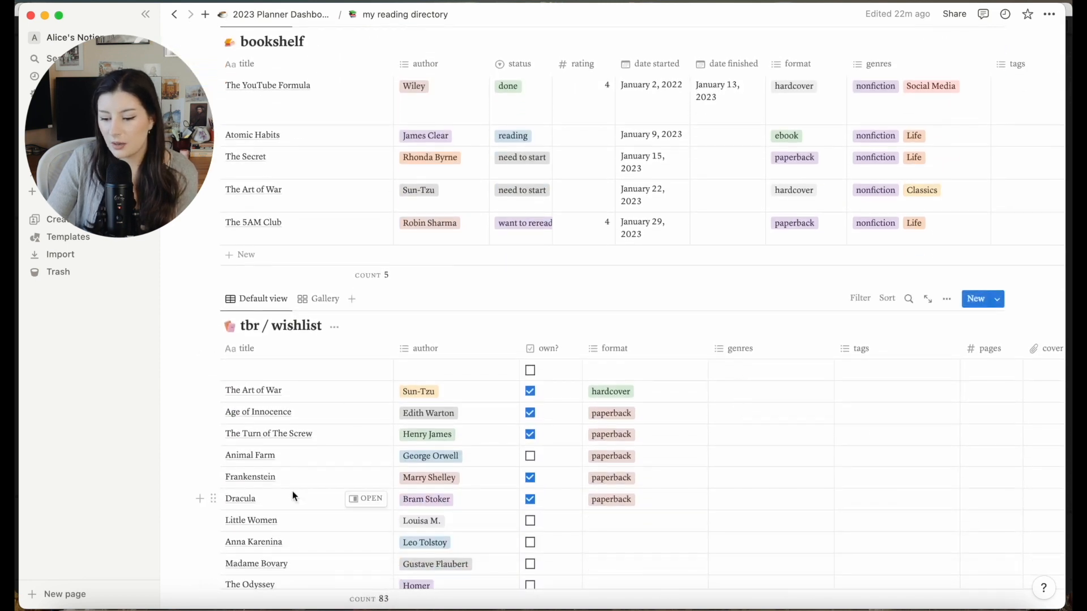
{"action": "scroll", "scroll_direction": "down", "scroll_amount": 3}
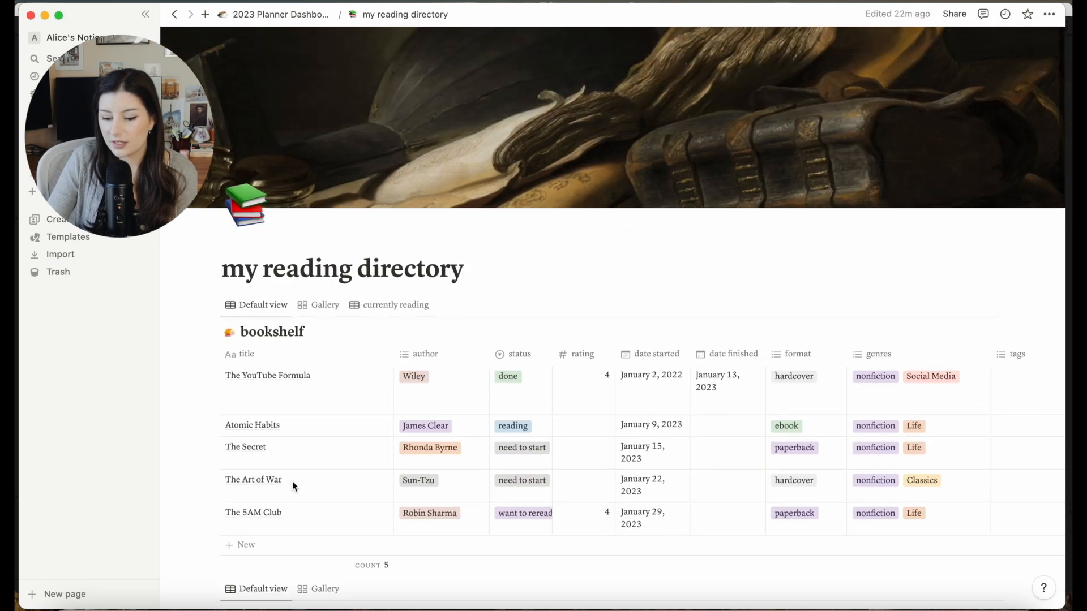
{"action": "mouse_move", "coordinate": [281, 14]}
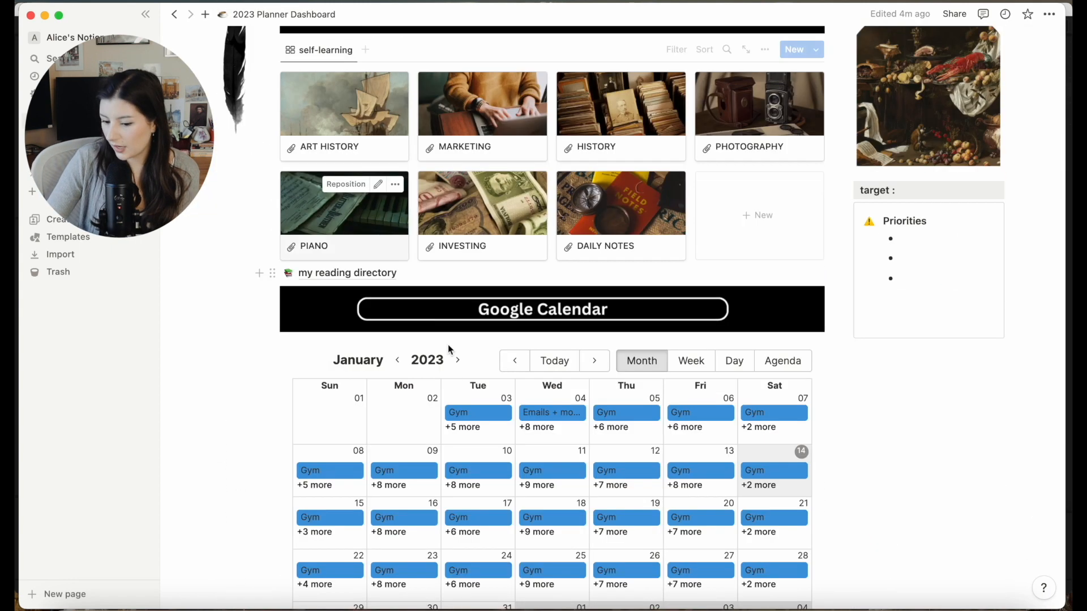
{"action": "scroll", "scroll_direction": "down", "scroll_amount": 3}
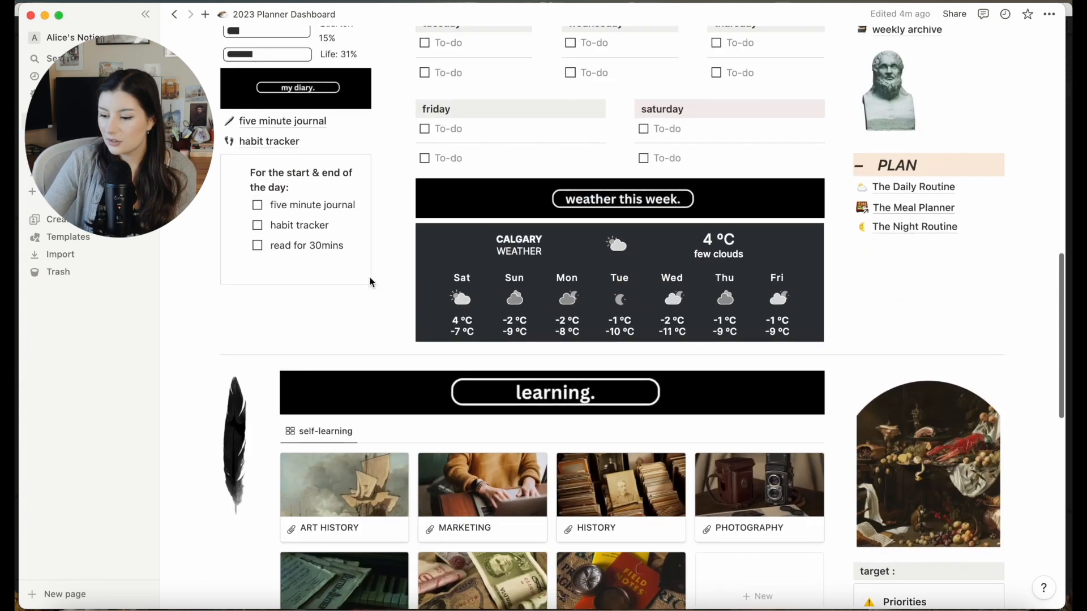
{"action": "scroll", "scroll_direction": "down", "scroll_amount": 3}
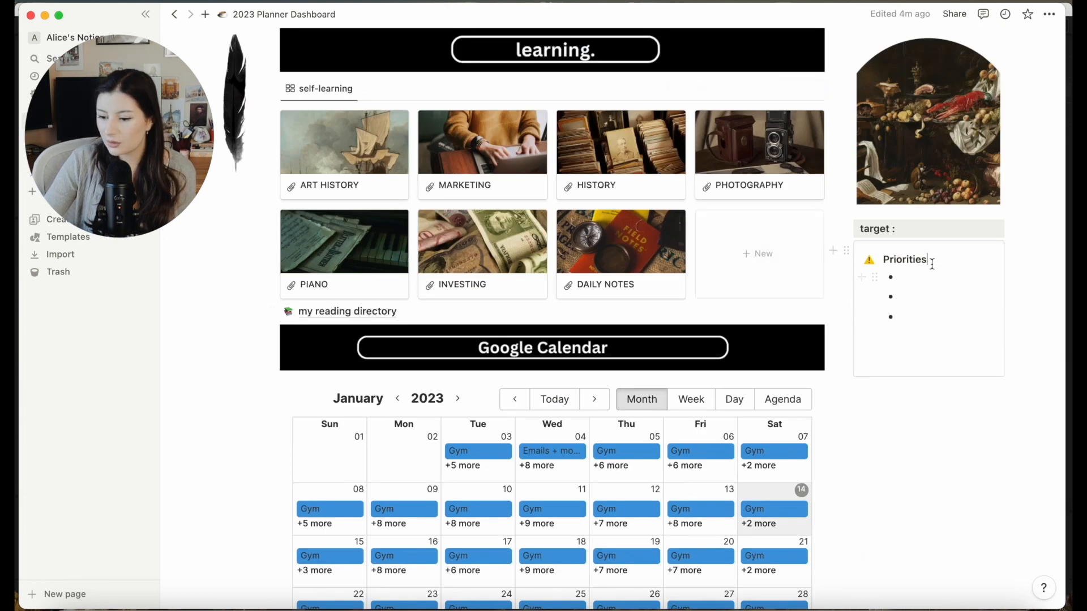